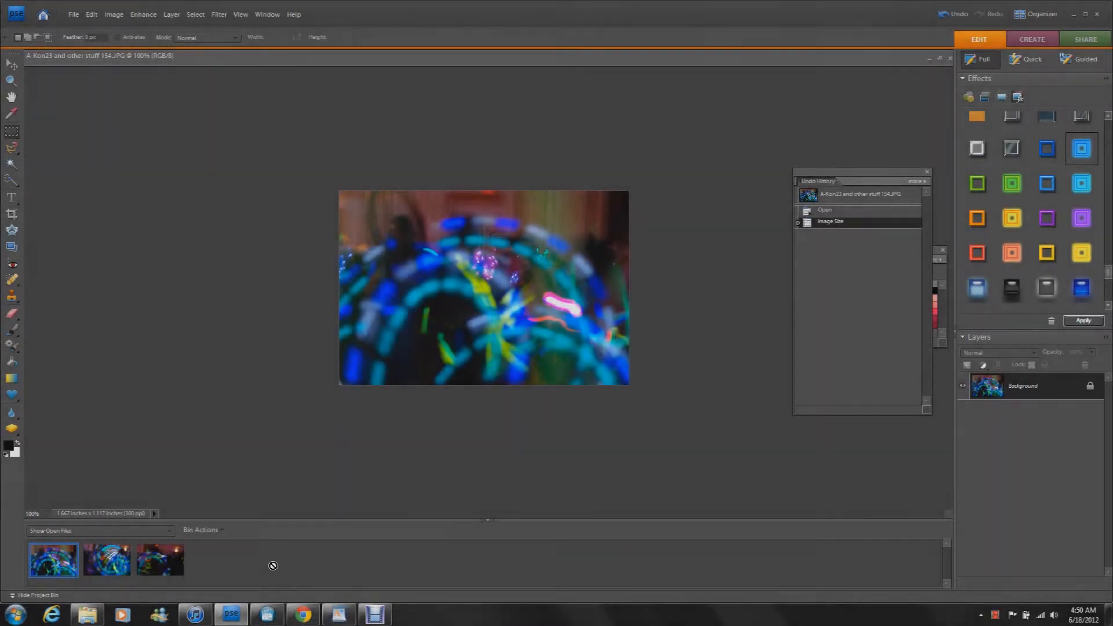
mouse_move(93, 561)
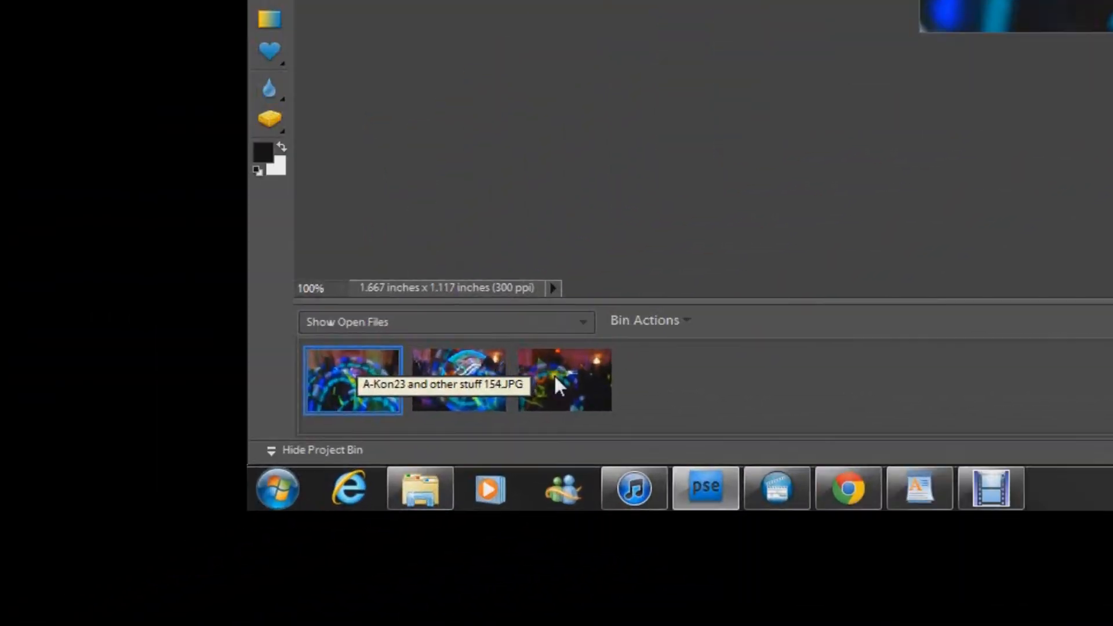
mouse_move(781, 328)
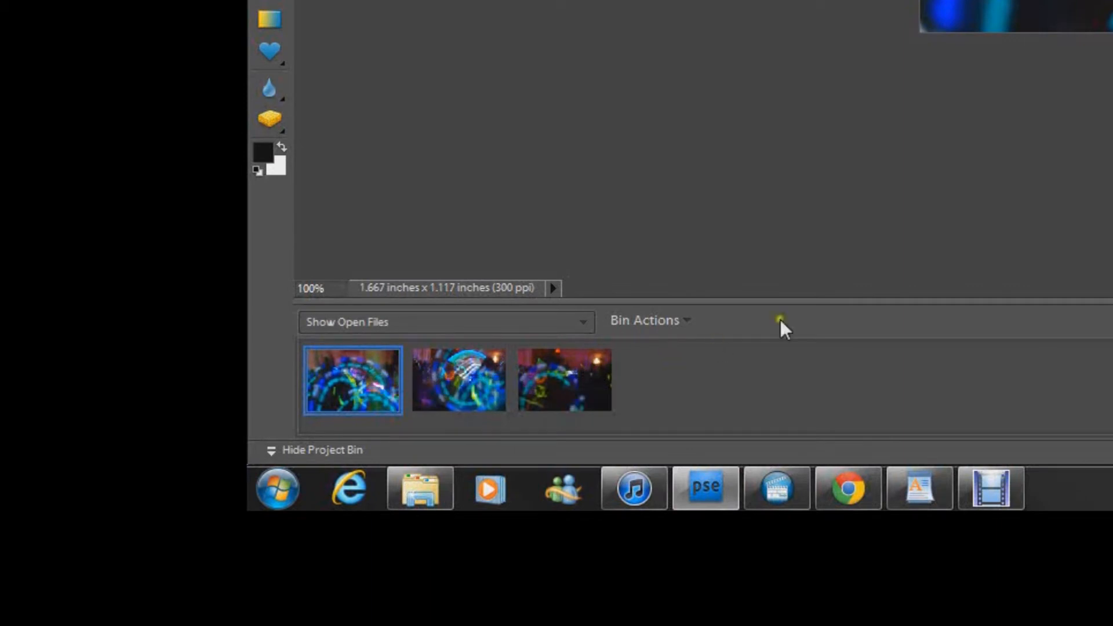
mouse_move(1000, 258)
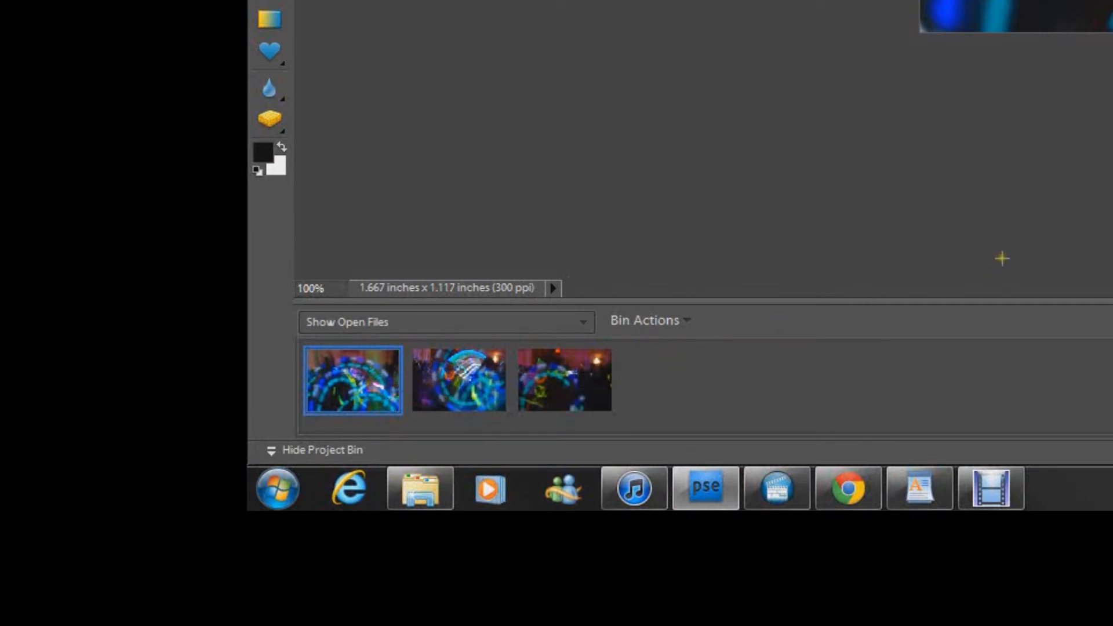
mouse_move(966, 255)
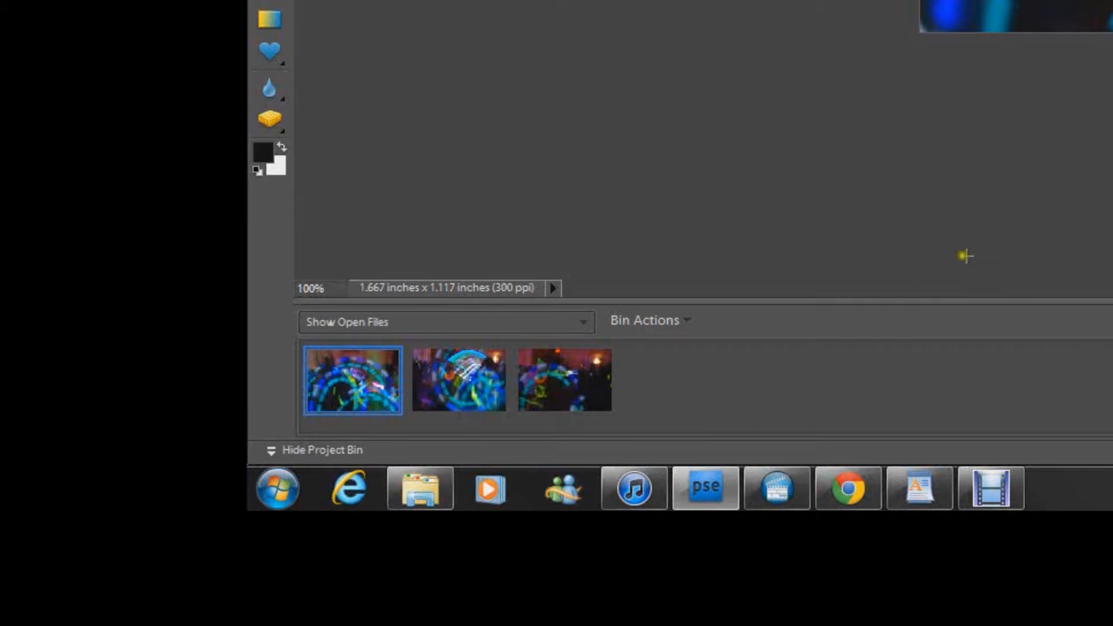
mouse_move(351, 376)
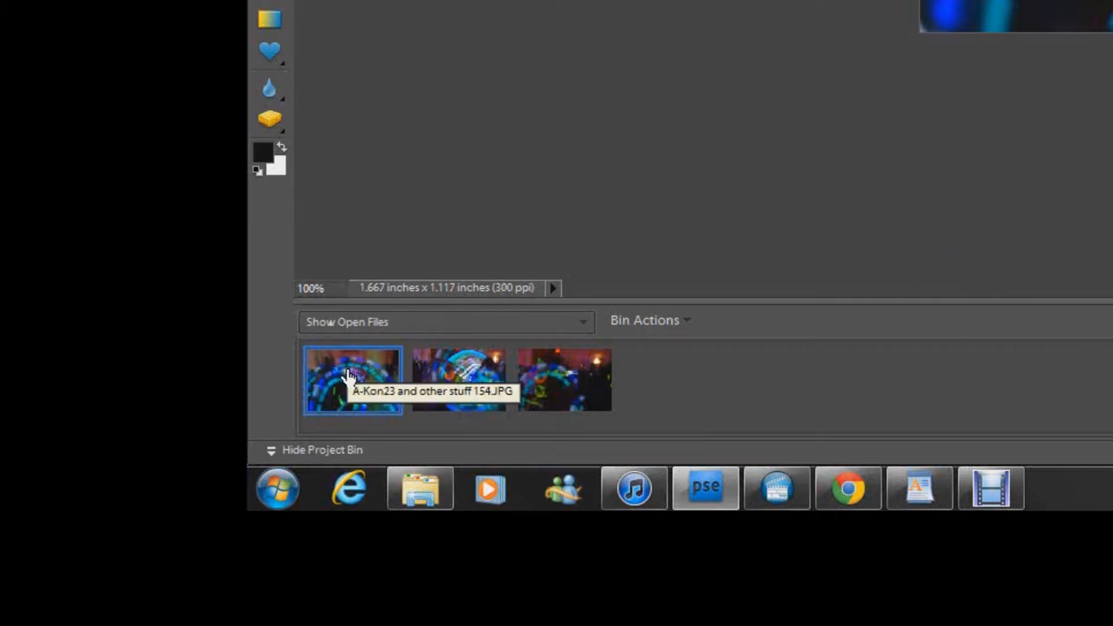
mouse_move(473, 120)
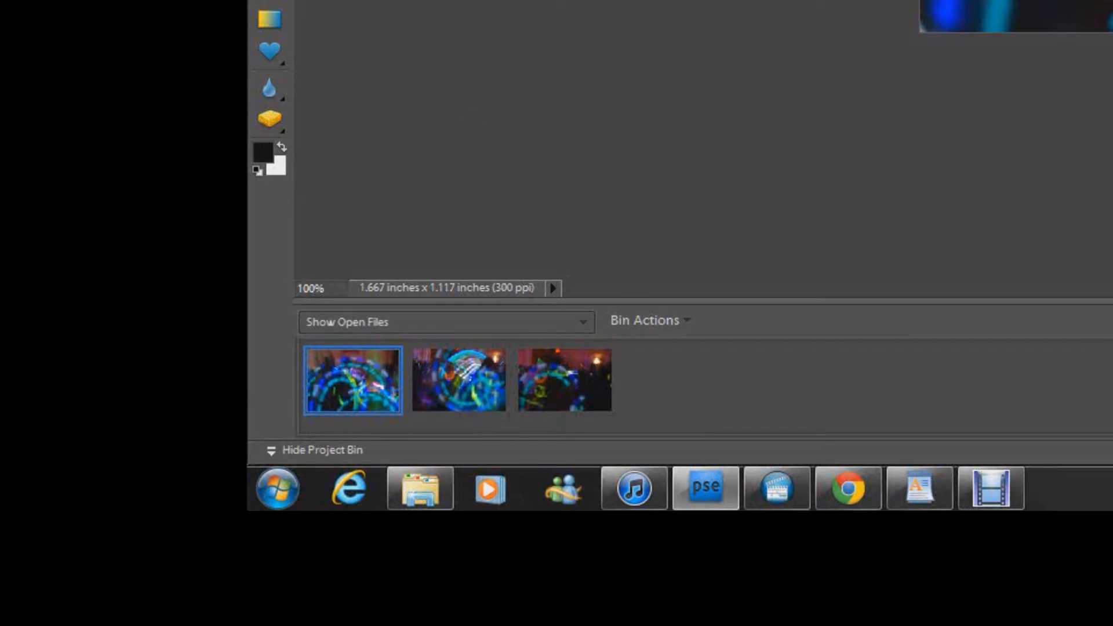
Step: Check the first photo's Image Size (500 × 335 px) and cancel without changes
left_click(293, 83)
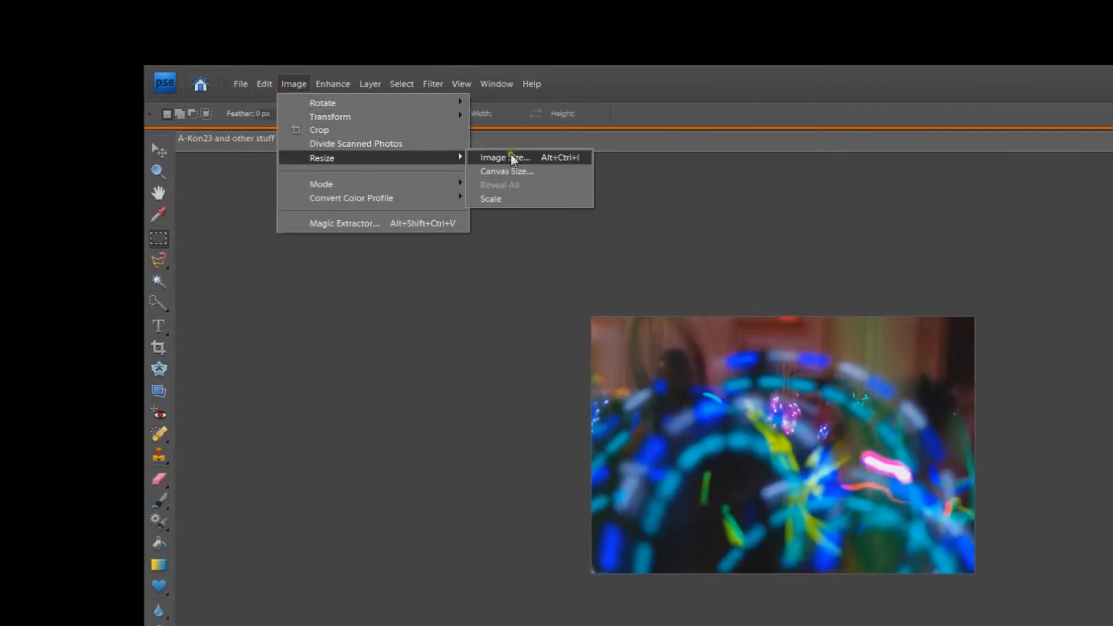
left_click(504, 157)
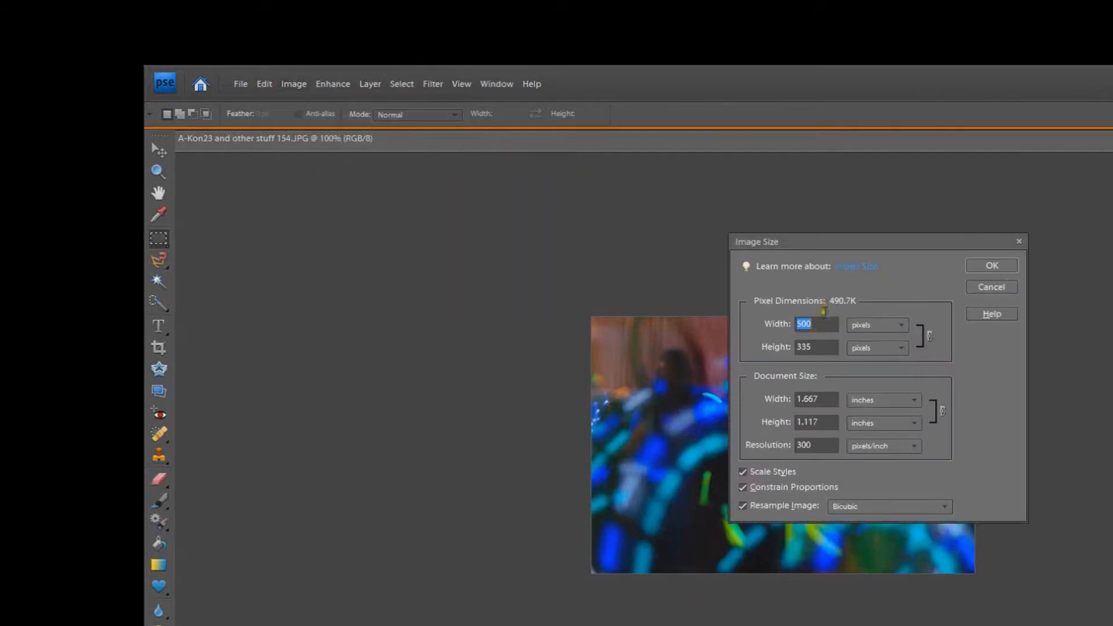
mouse_move(859, 323)
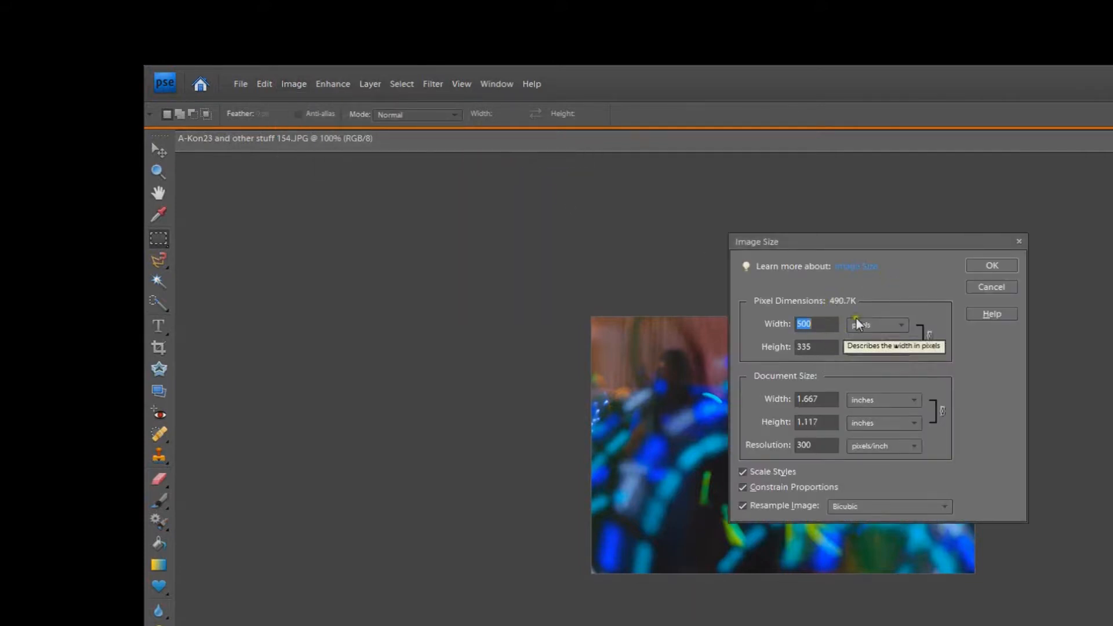
left_click(991, 264)
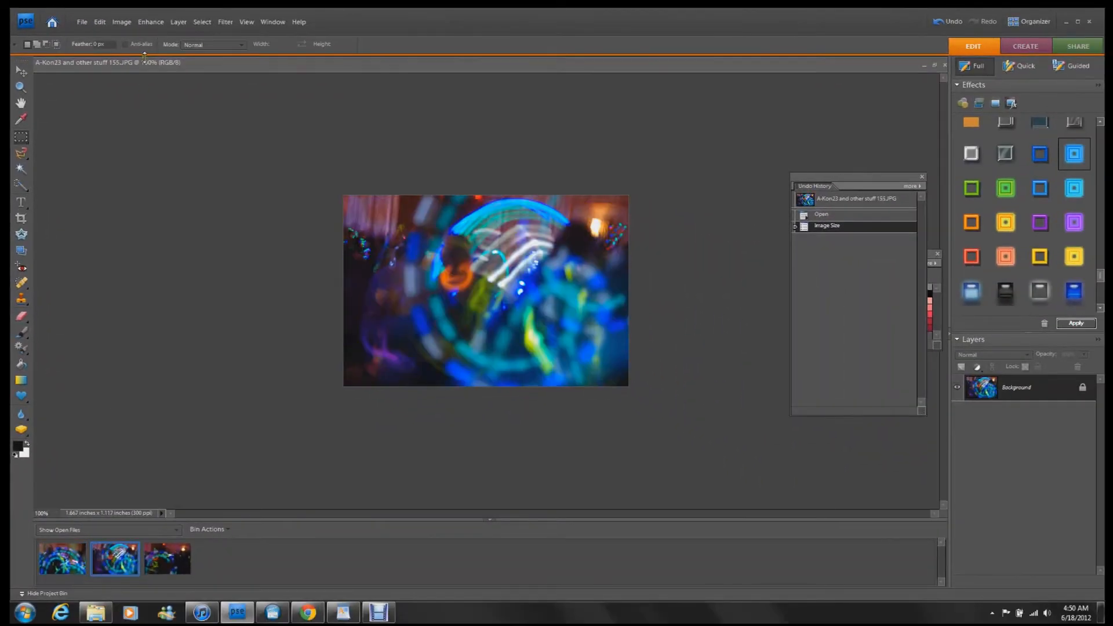
Step: Check the second photo's Image Size the same way and cancel
left_click(122, 21)
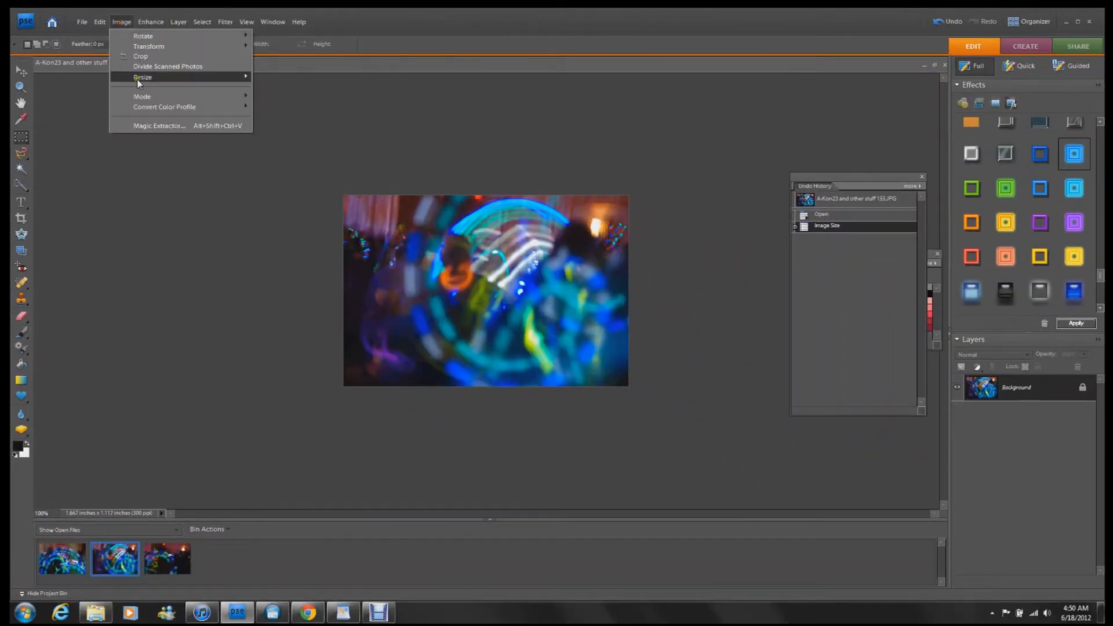
left_click(141, 76)
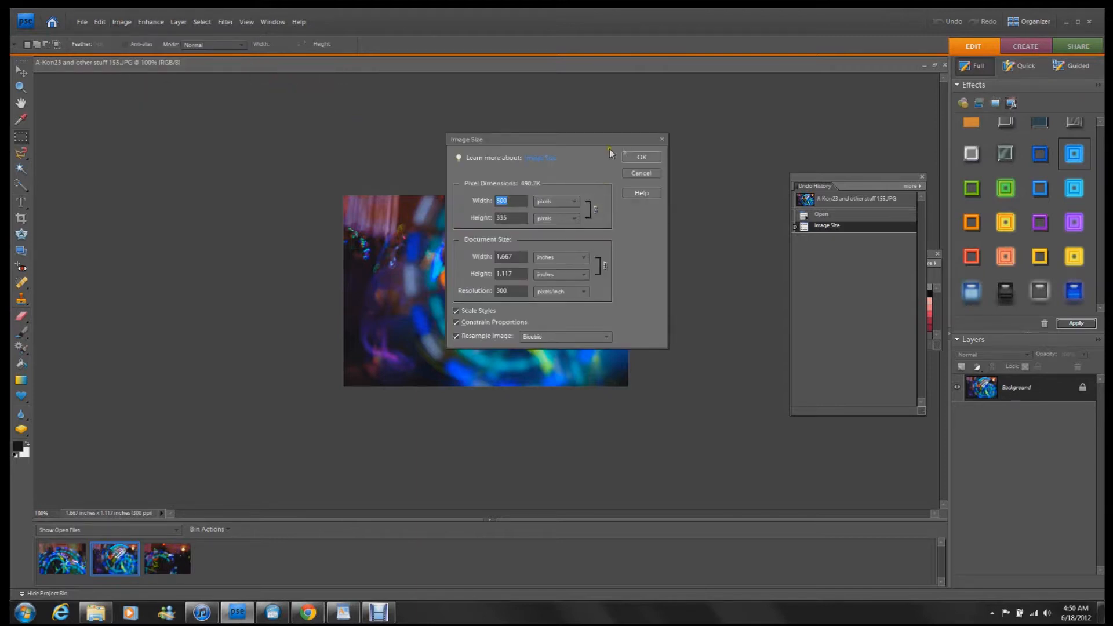
left_click(640, 156)
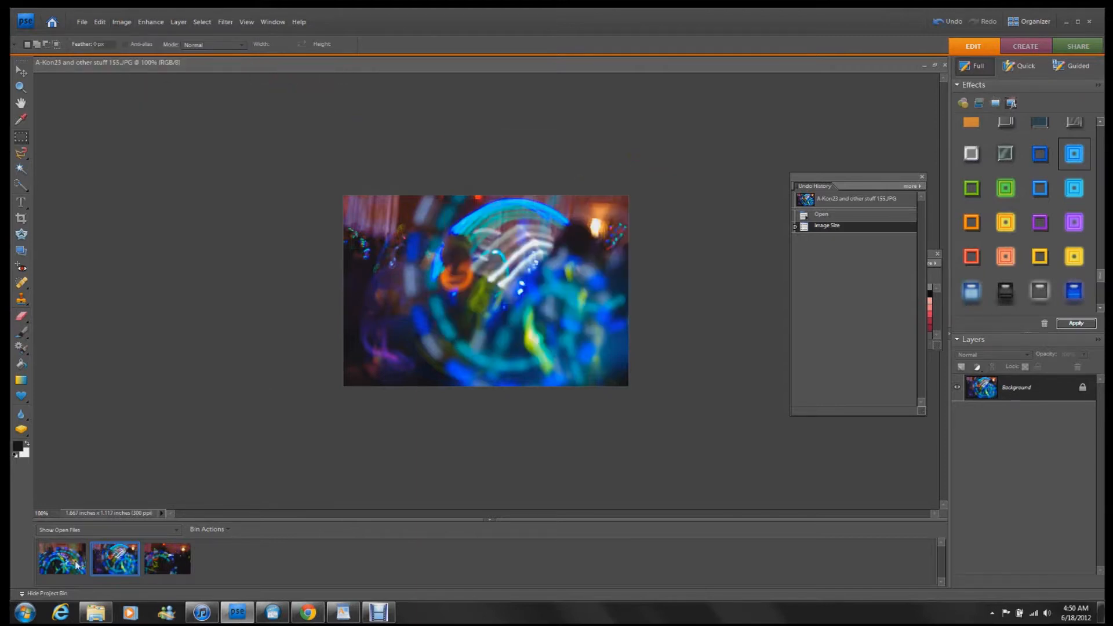
Step: Return to the first photo and choose the Horizontal Type tool
left_click(62, 558)
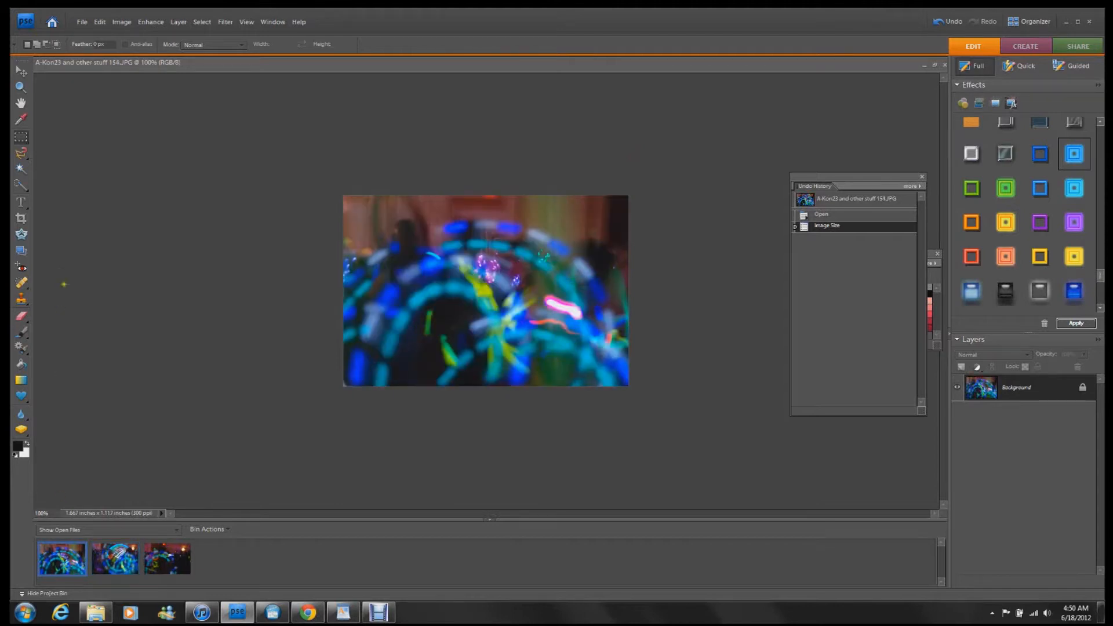
left_click(20, 202)
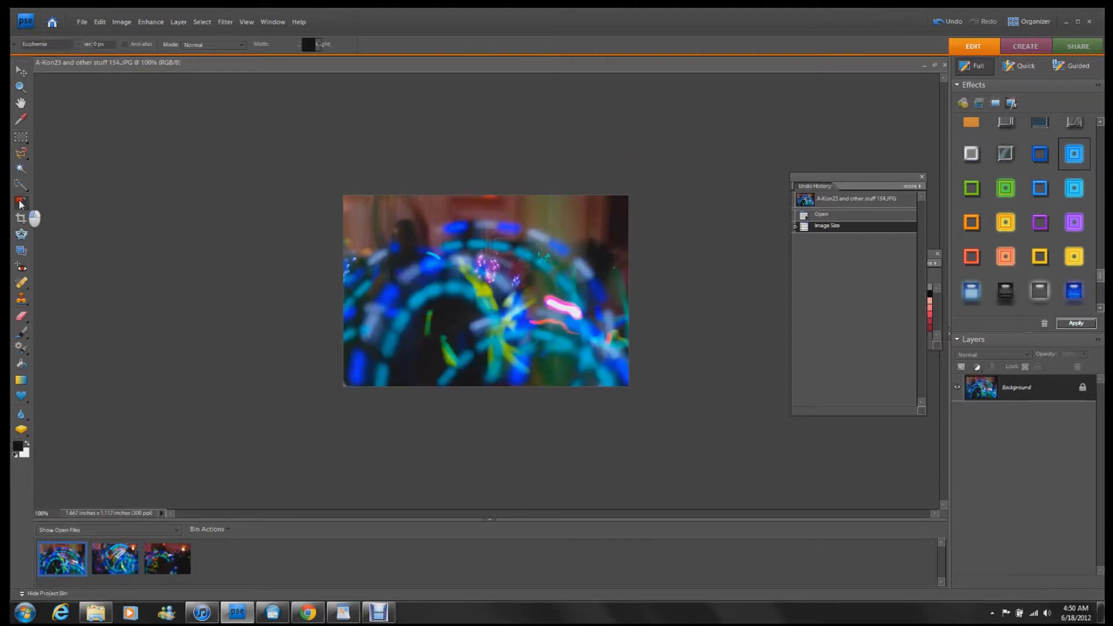
left_click(20, 204)
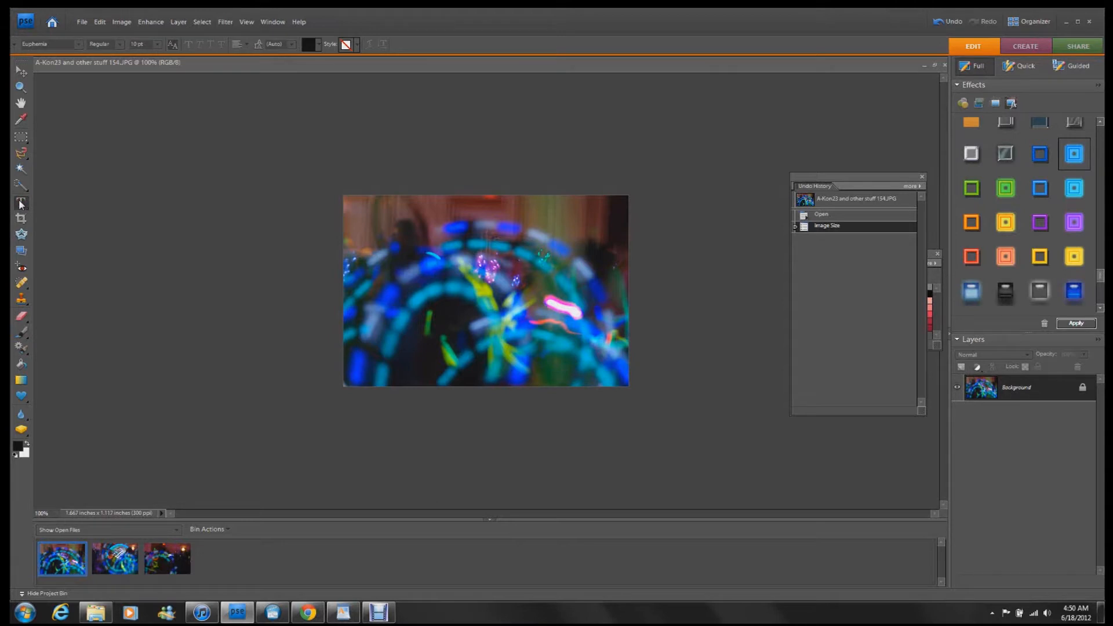
mouse_move(180, 204)
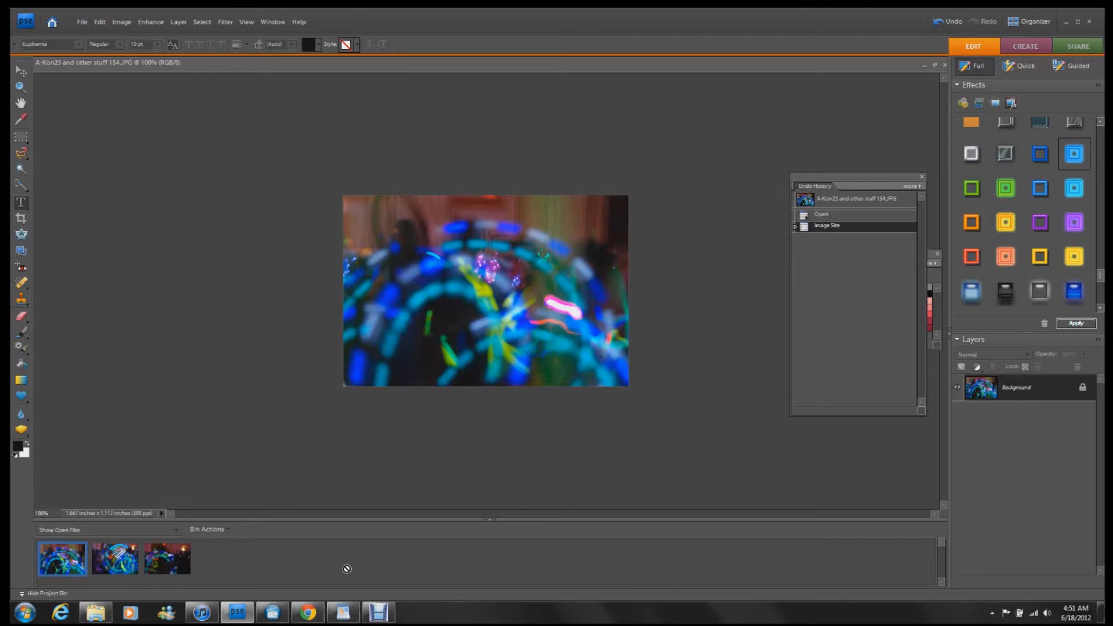
mouse_move(114, 559)
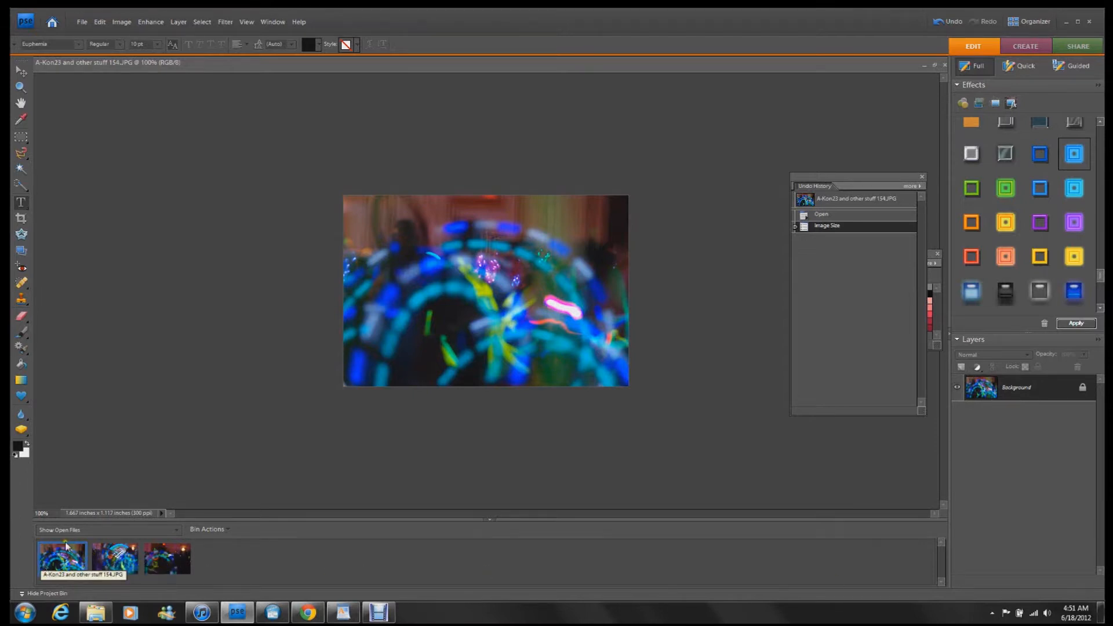
Step: With the Move tool, drop the third photo in as Layer 2 and confirm its Layer Properties unchanged
left_click(19, 71)
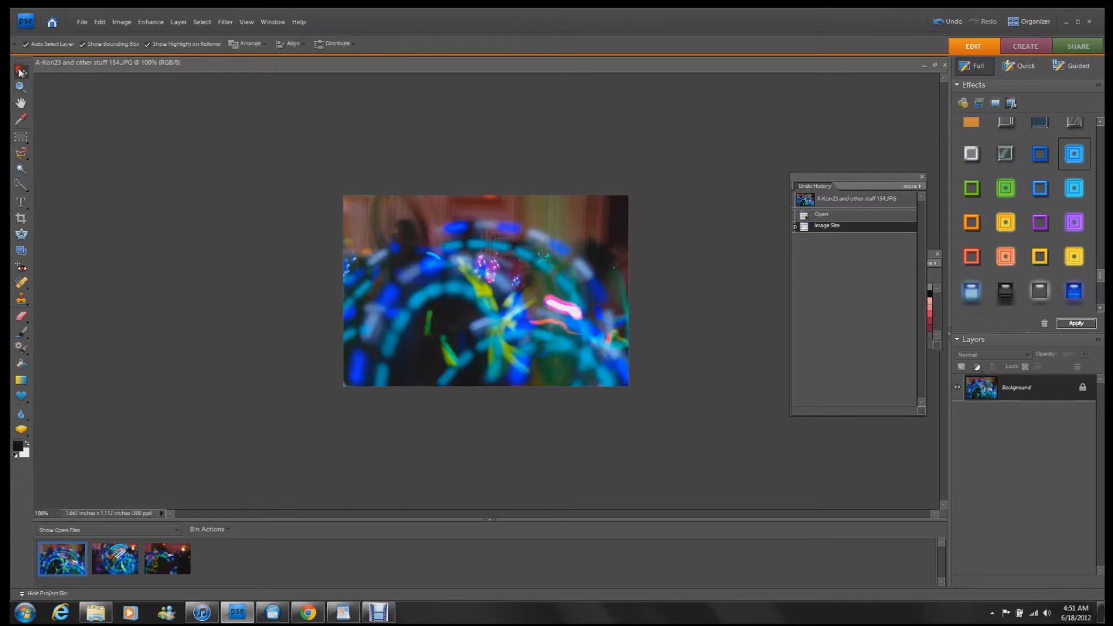
mouse_move(950, 387)
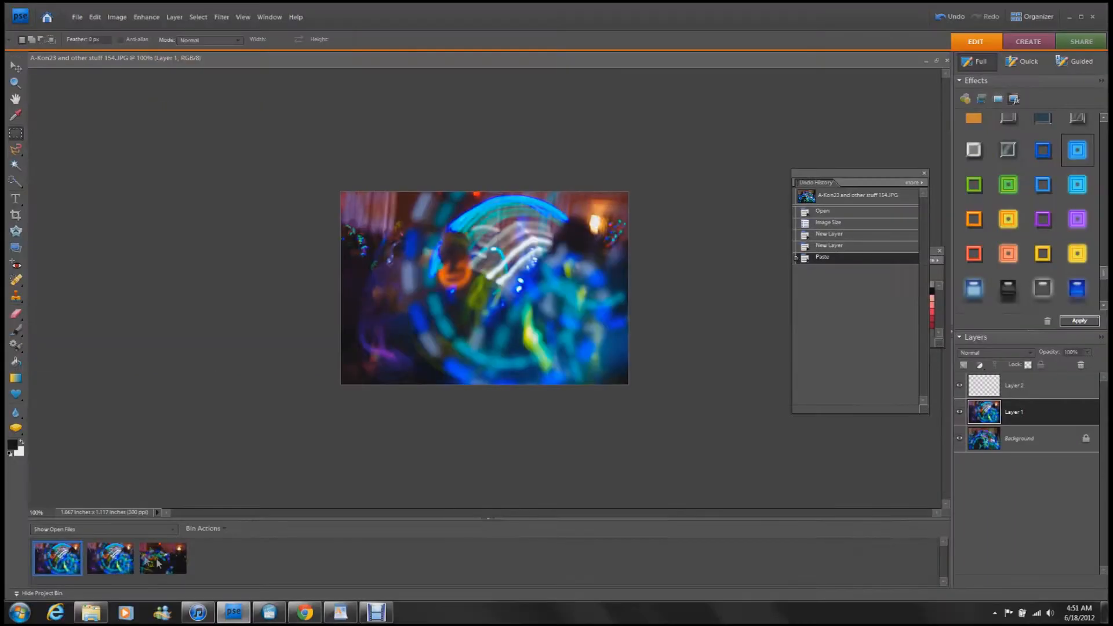
left_click(163, 557)
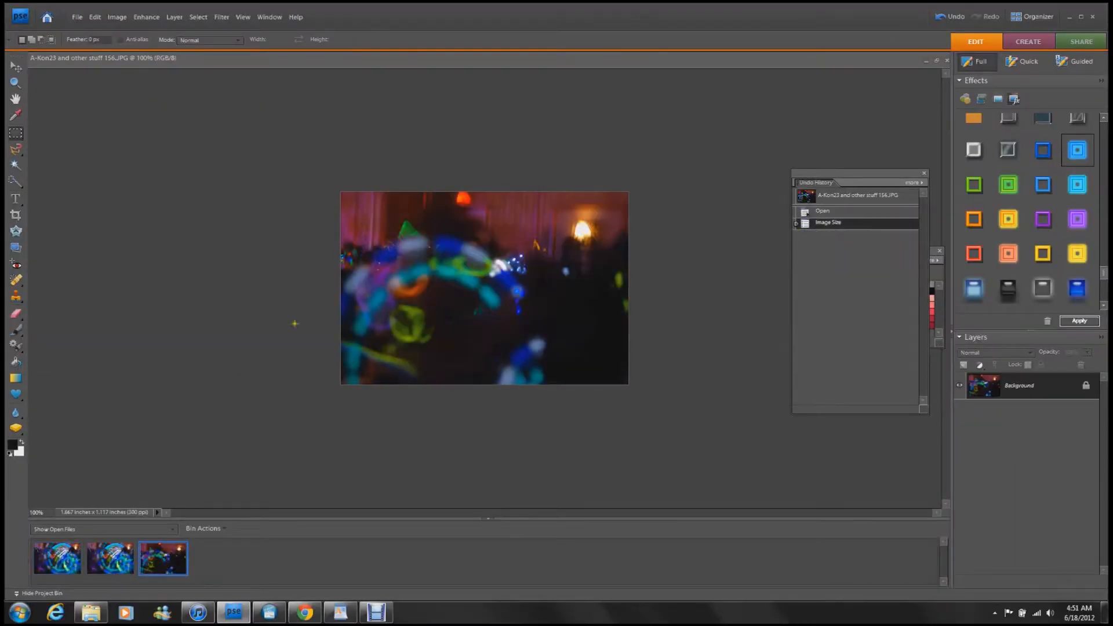
left_click_drag(345, 195, 351, 365)
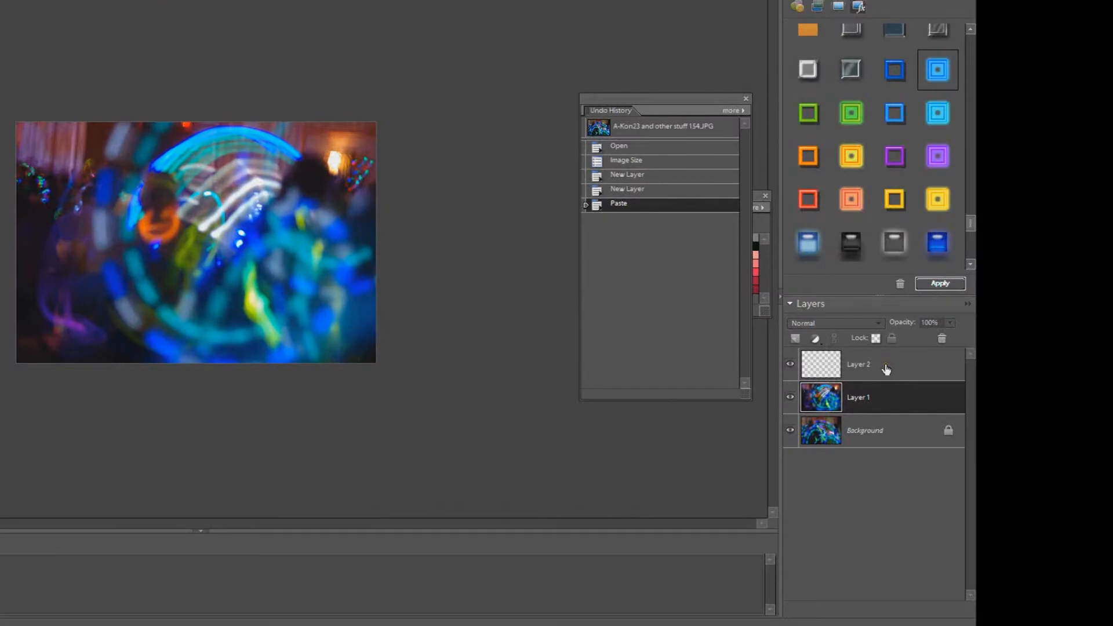
double_click(859, 364)
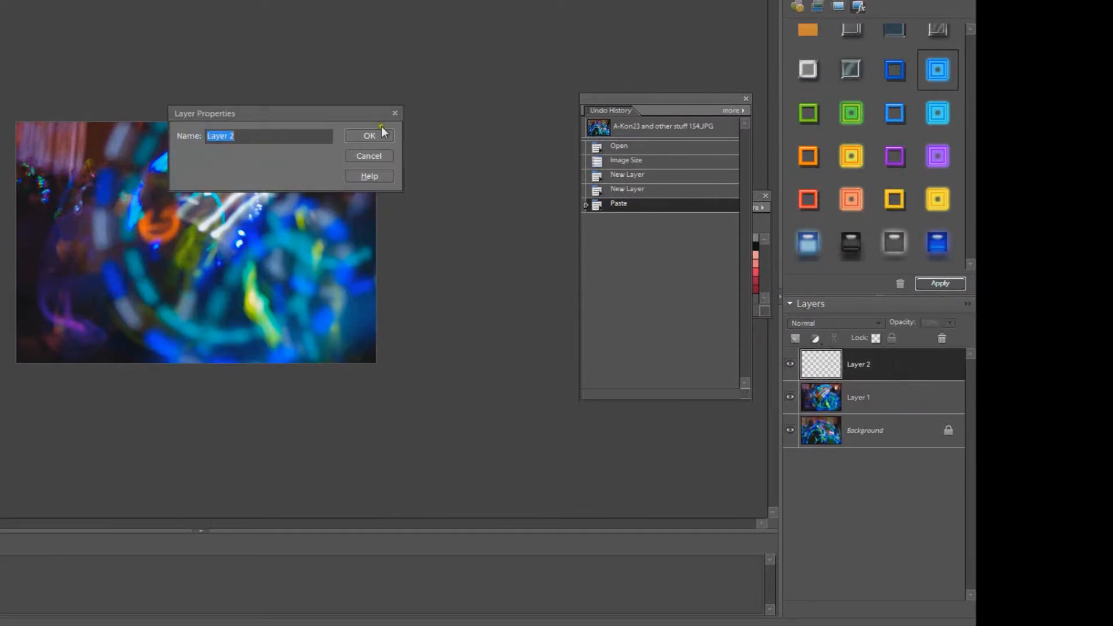
left_click(369, 135)
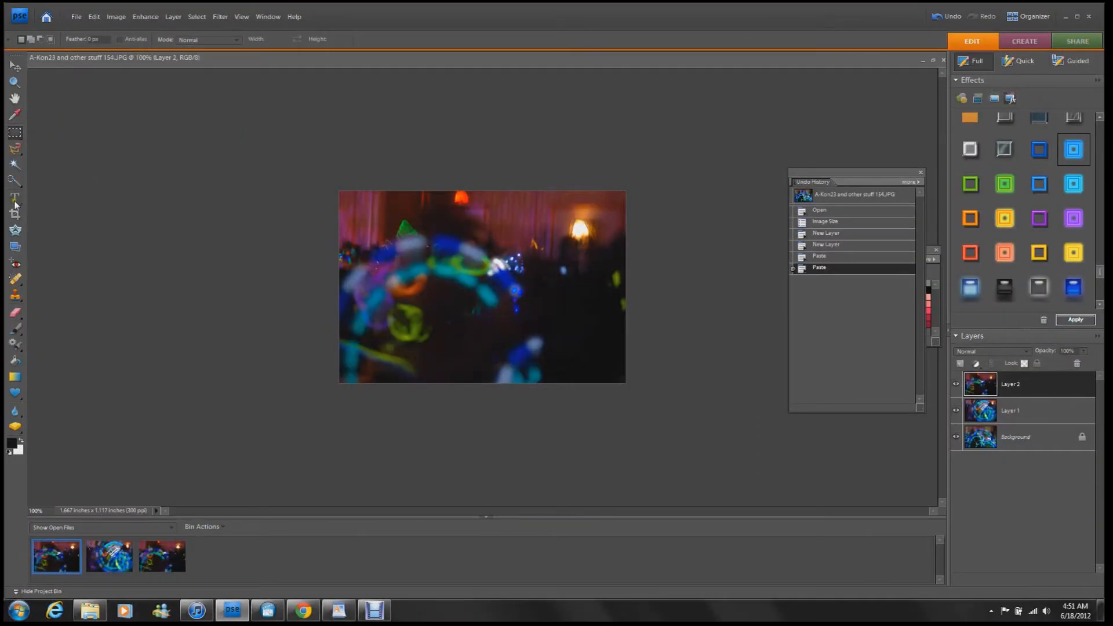
Step: Set the text colour to white in the Color Picker
left_click(15, 197)
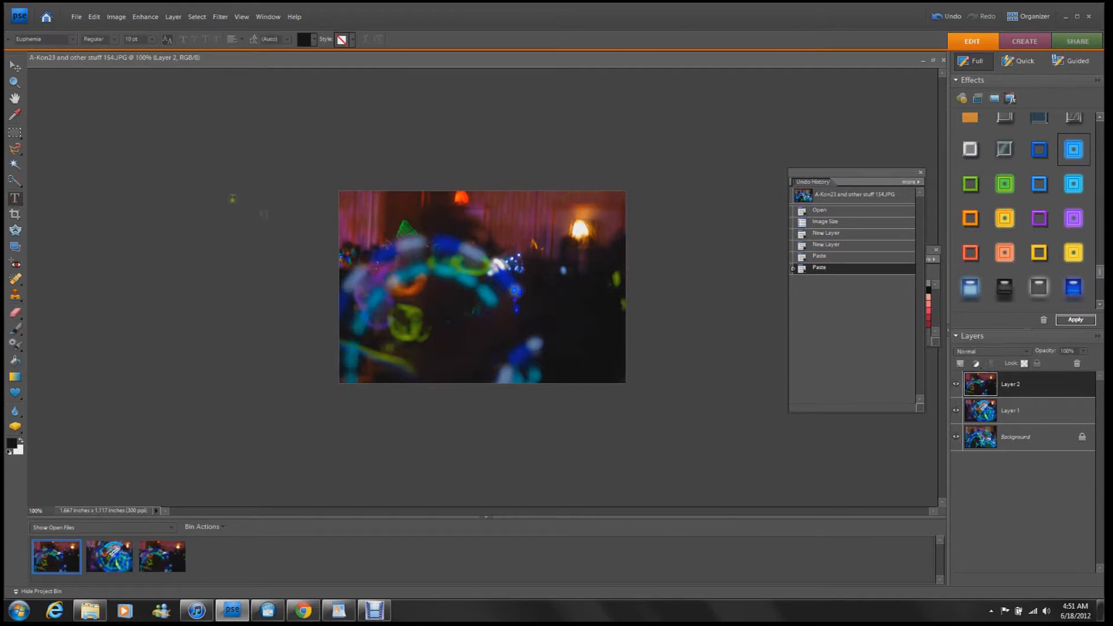
mouse_move(26, 438)
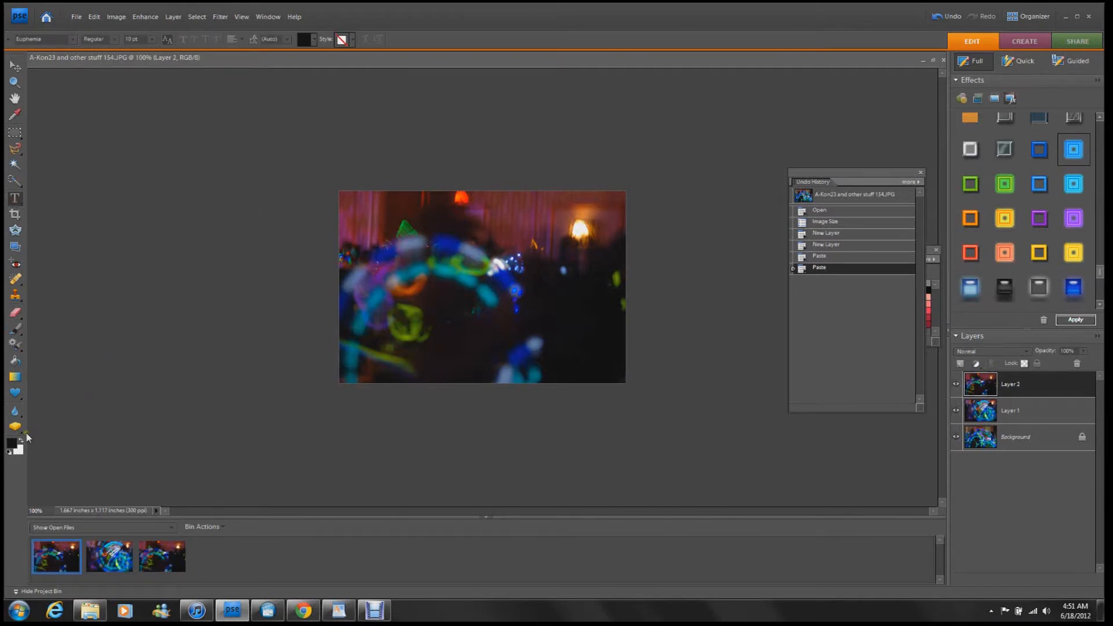
left_click(13, 444)
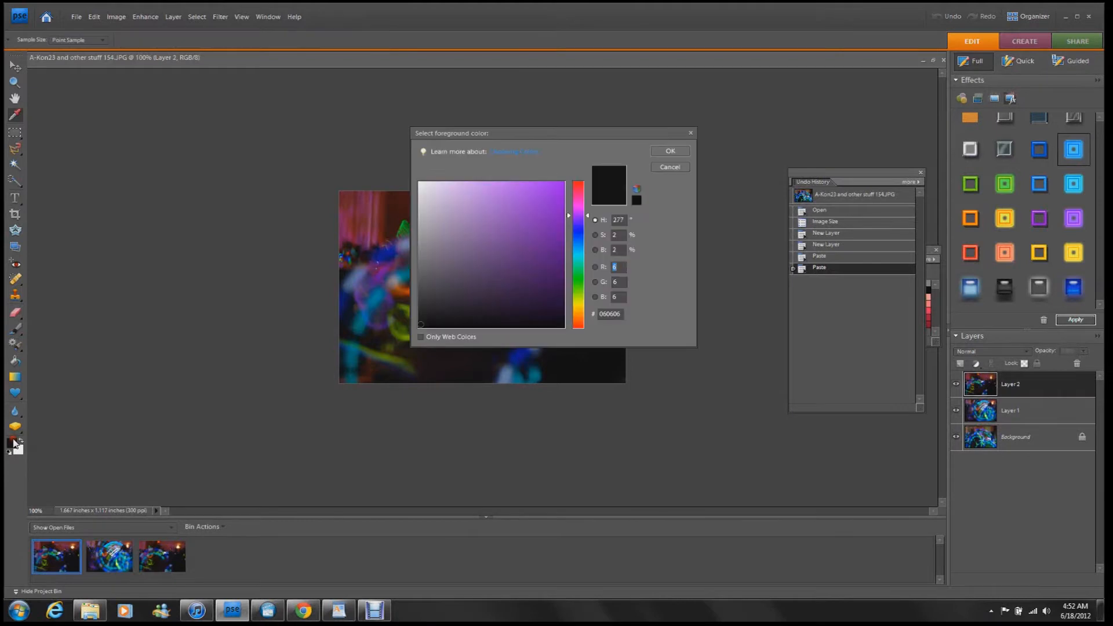
left_click(431, 183)
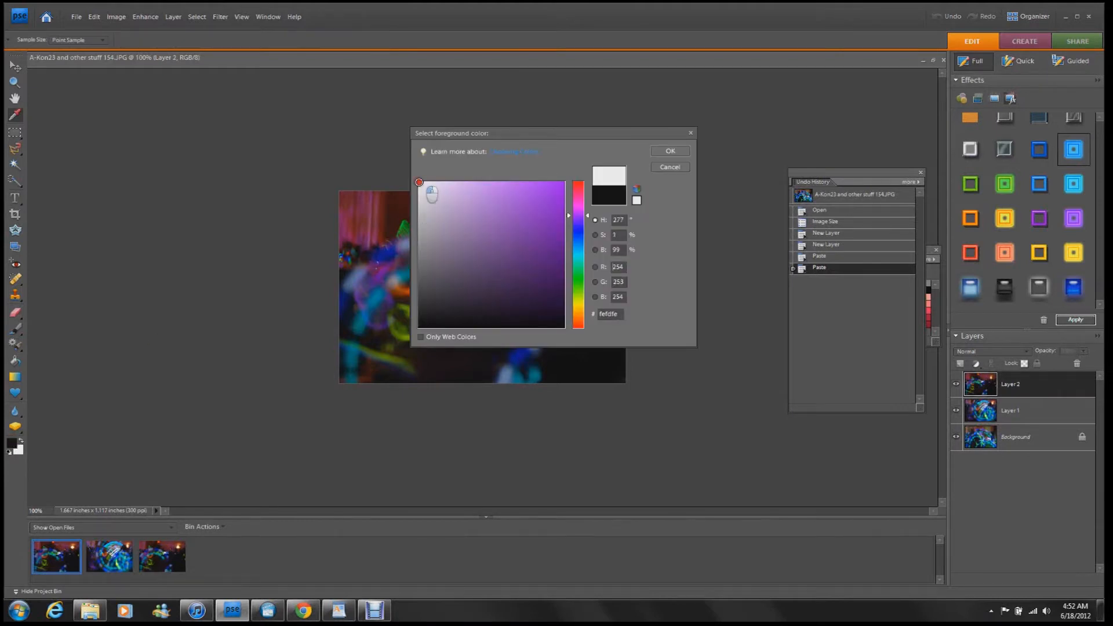
left_click(668, 150)
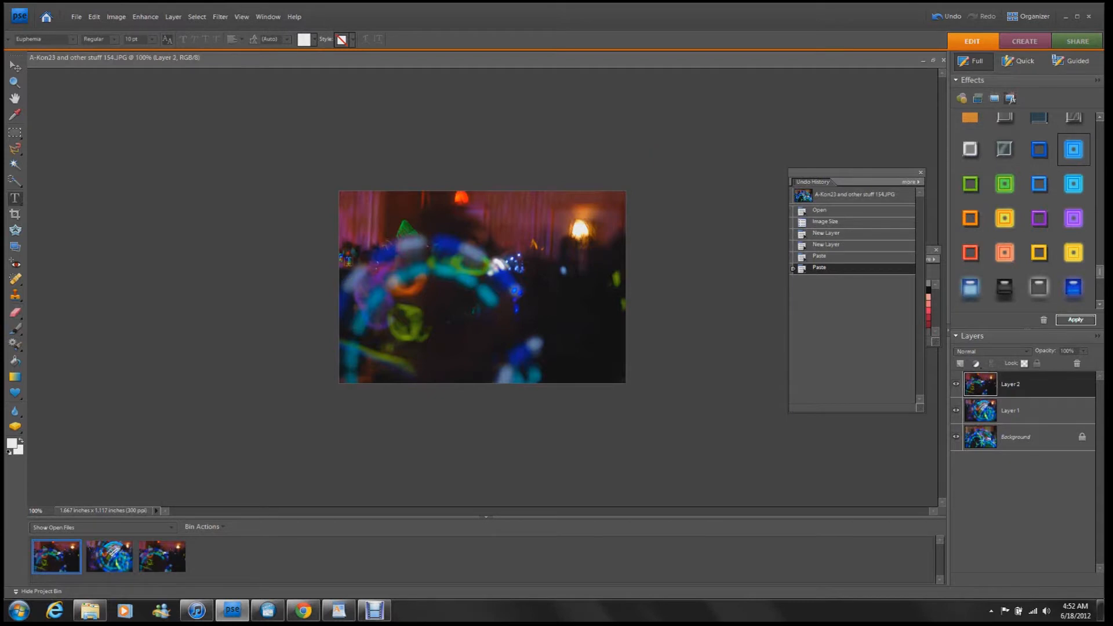
Step: Set the text size to 30 pt
left_click(153, 40)
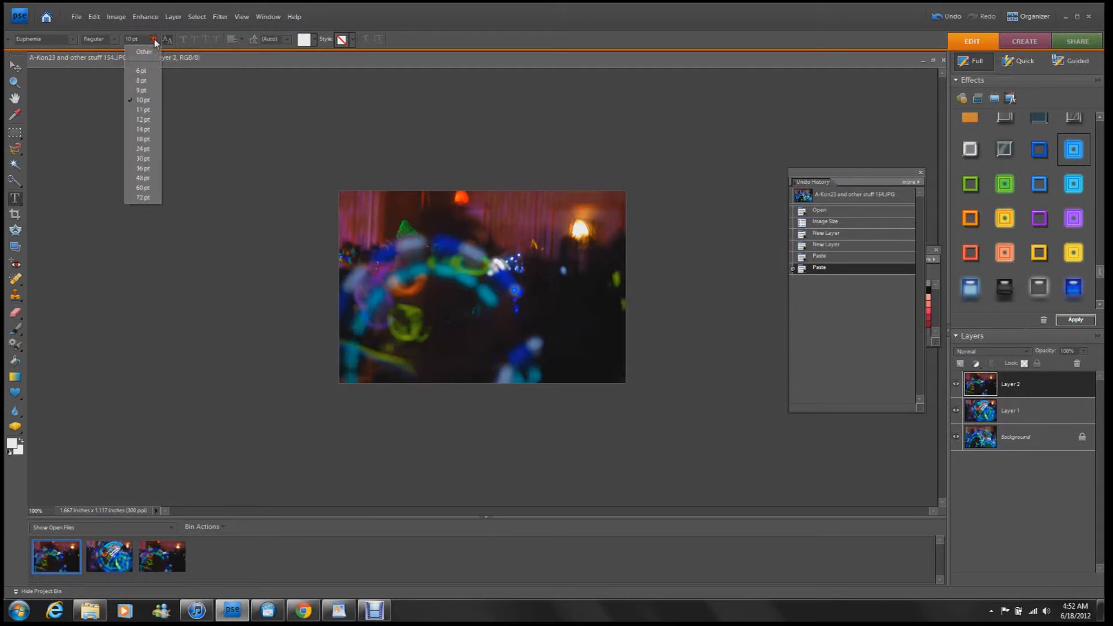
mouse_move(141, 148)
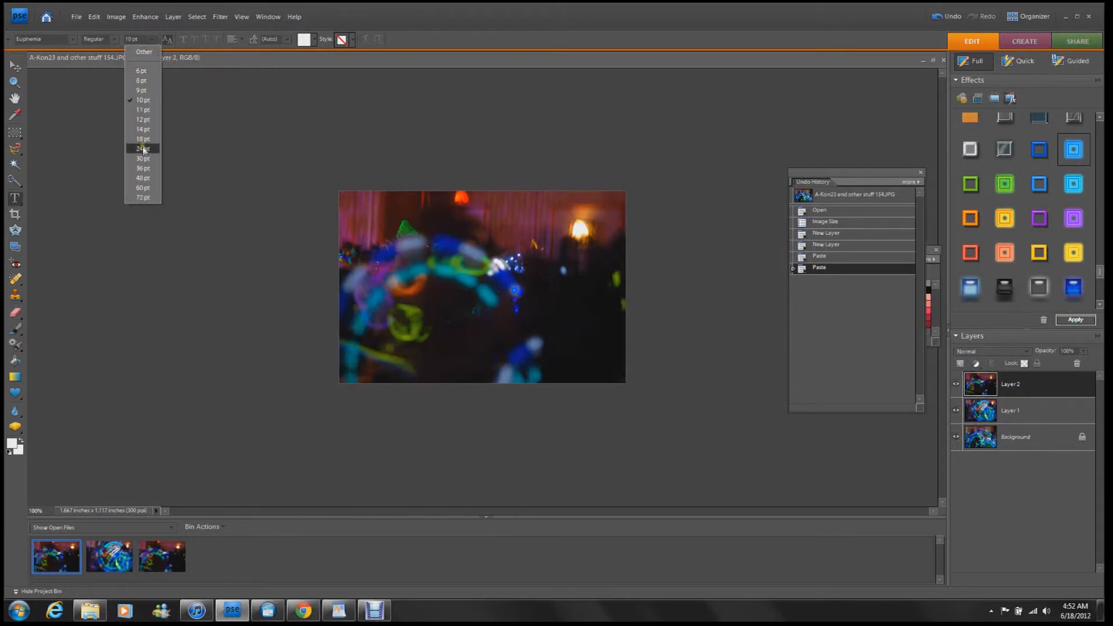
left_click(142, 148)
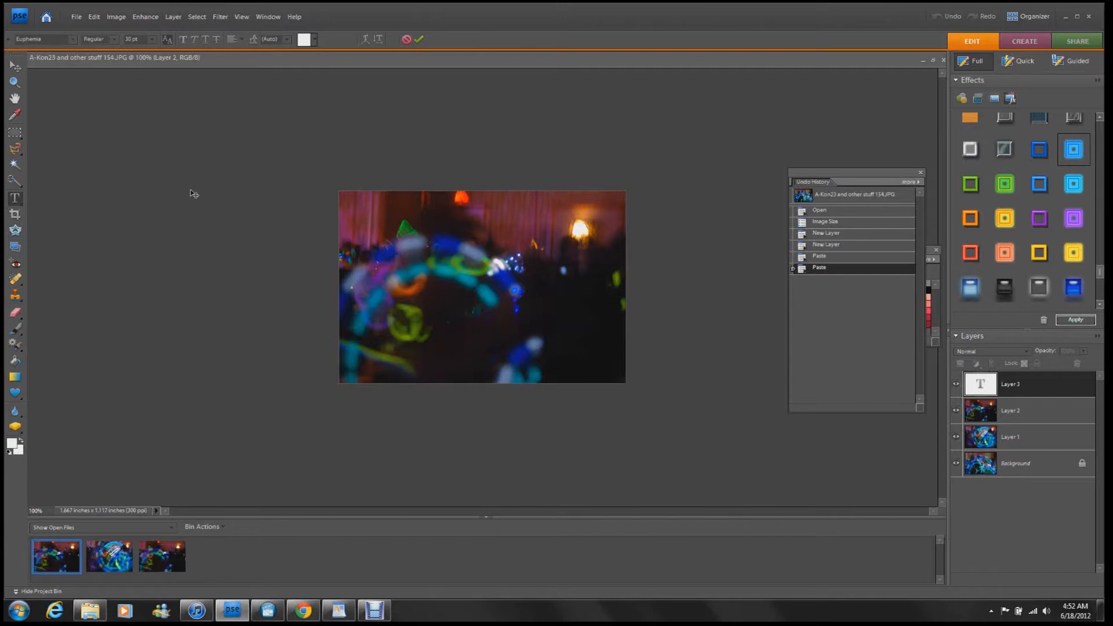
Step: Drop the size to 18 pt and type the white caption 'StarCat70'
type("St")
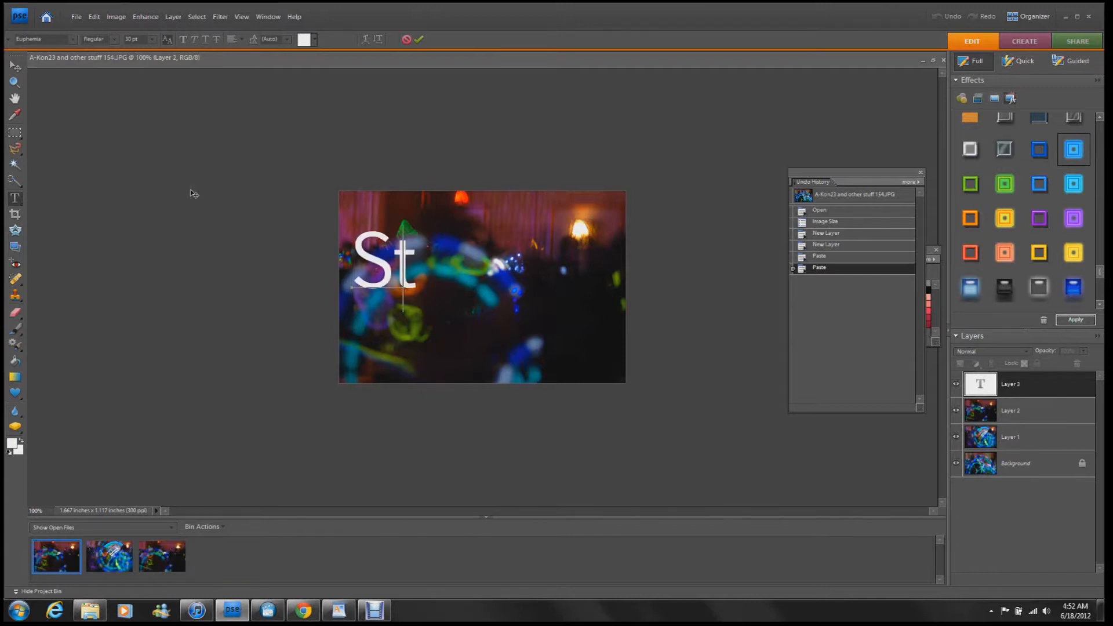
type("ar")
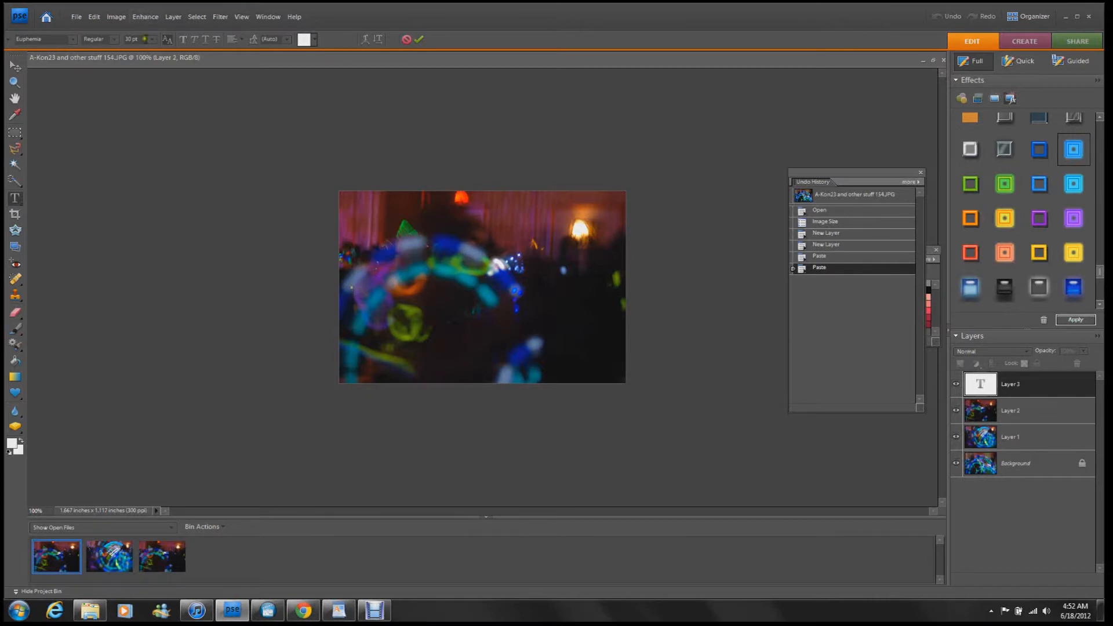
left_click(135, 39)
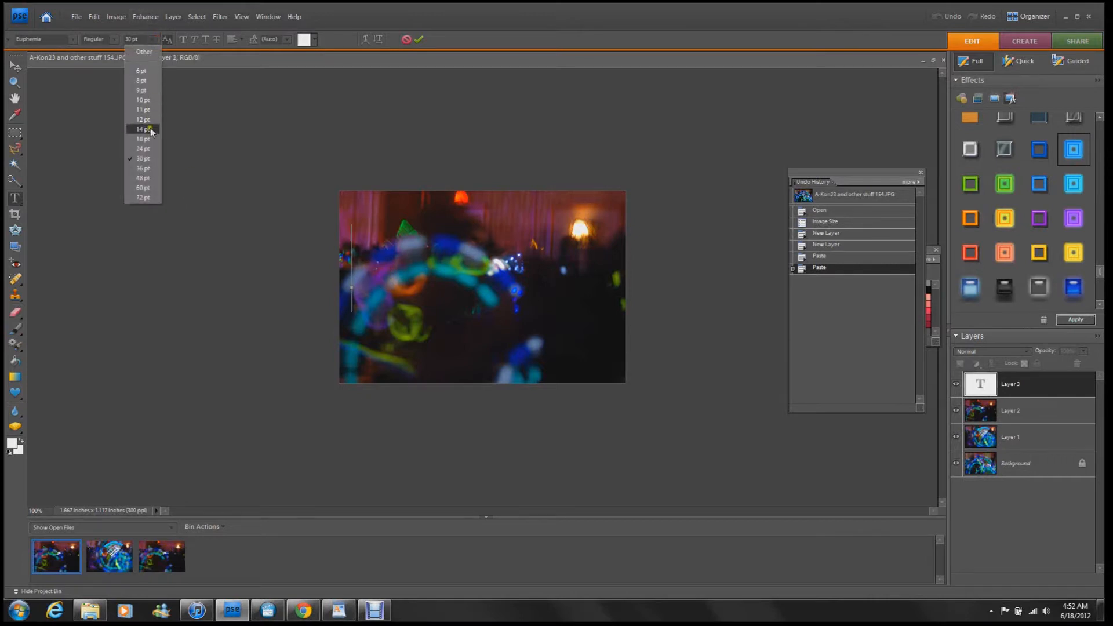
left_click(142, 138)
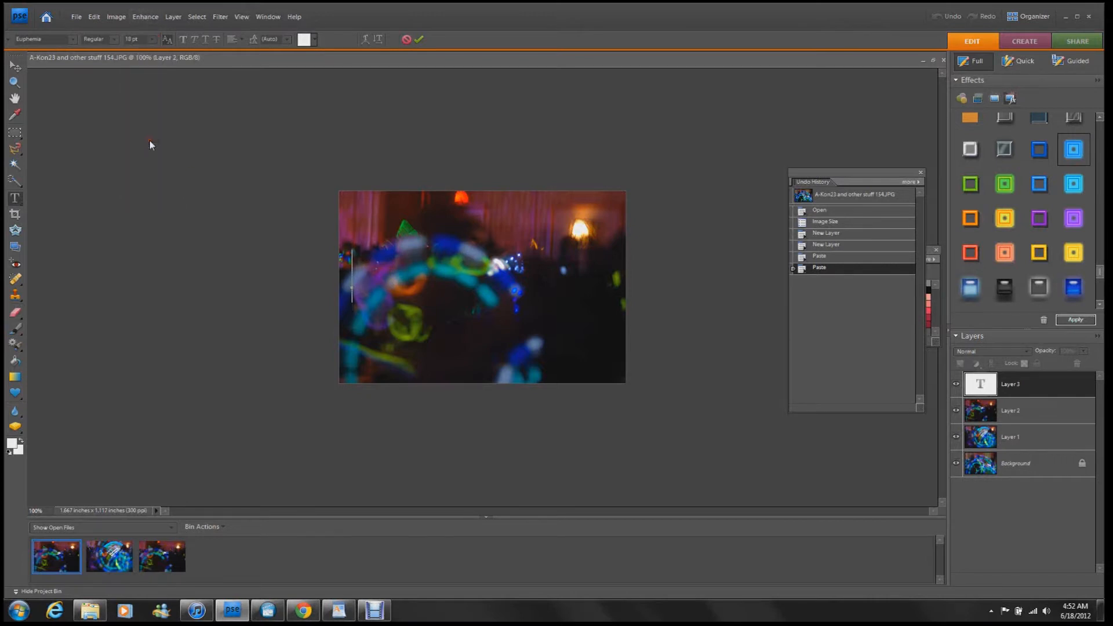
type("StarCat7")
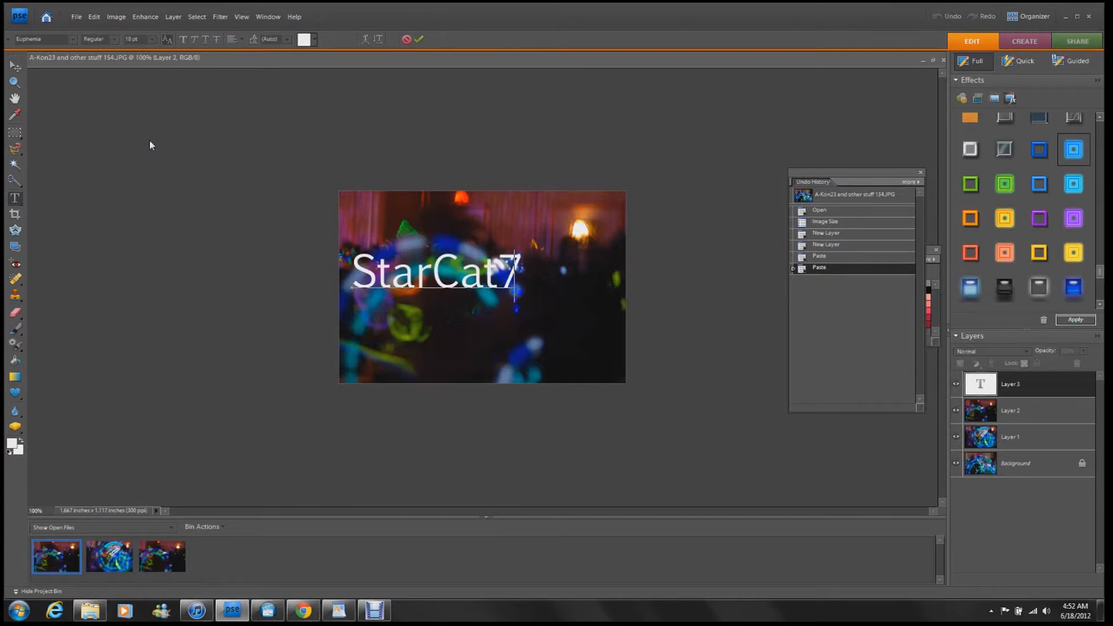
type("0")
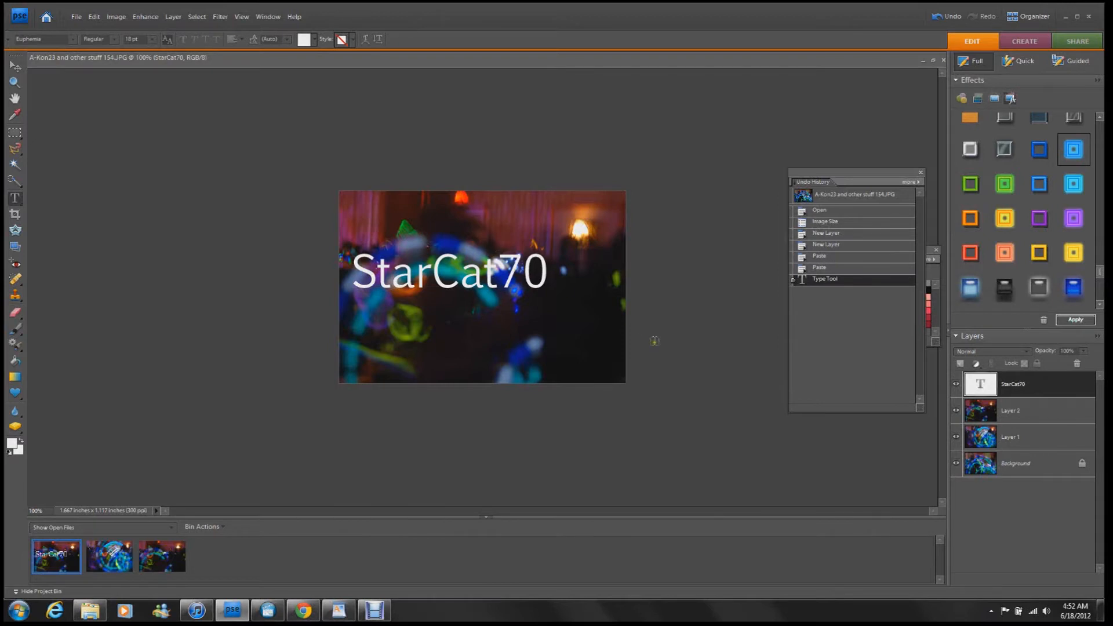
mouse_move(843, 366)
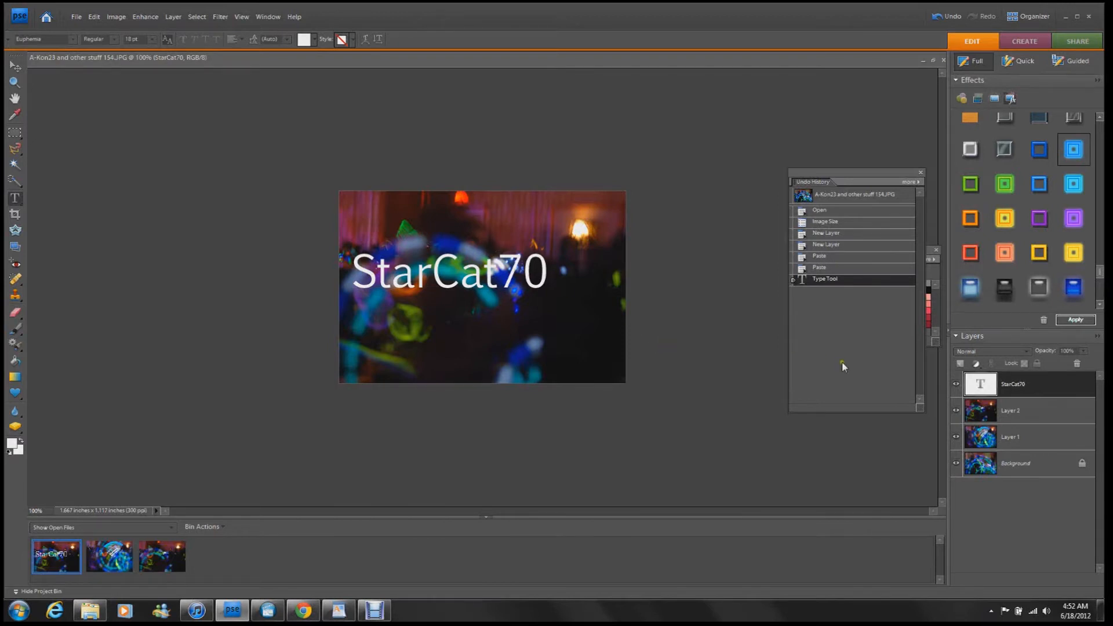
mouse_move(852, 360)
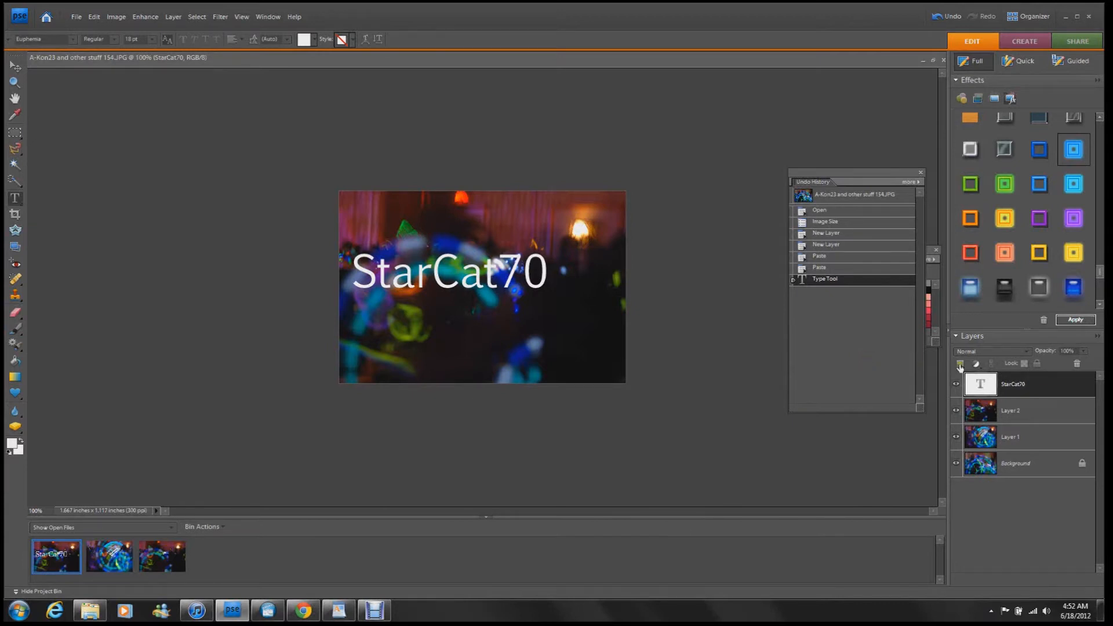
Step: Add an empty Layer 3, select all with the Rectangular Marquee, dismiss the copy error and target the new layer
left_click(961, 363)
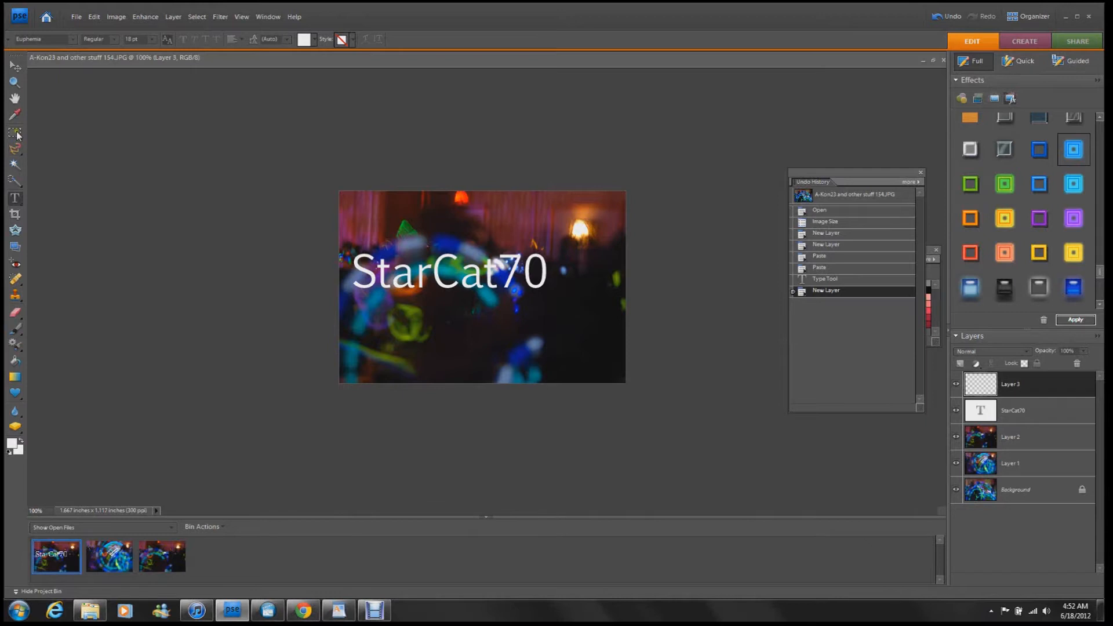
left_click(15, 132)
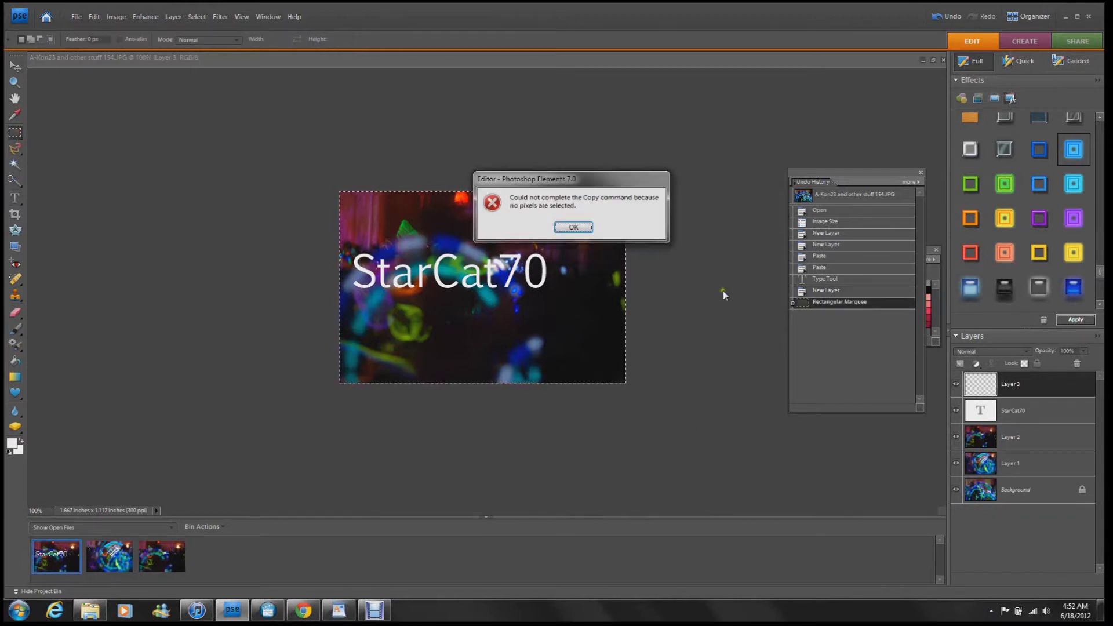
left_click(573, 227)
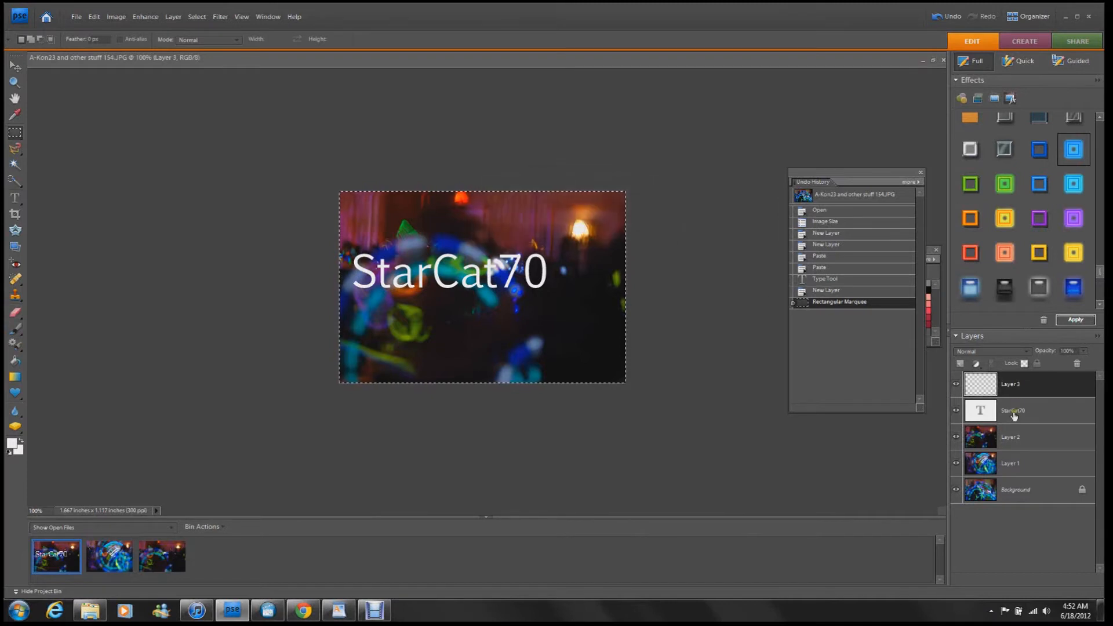
left_click(1012, 410)
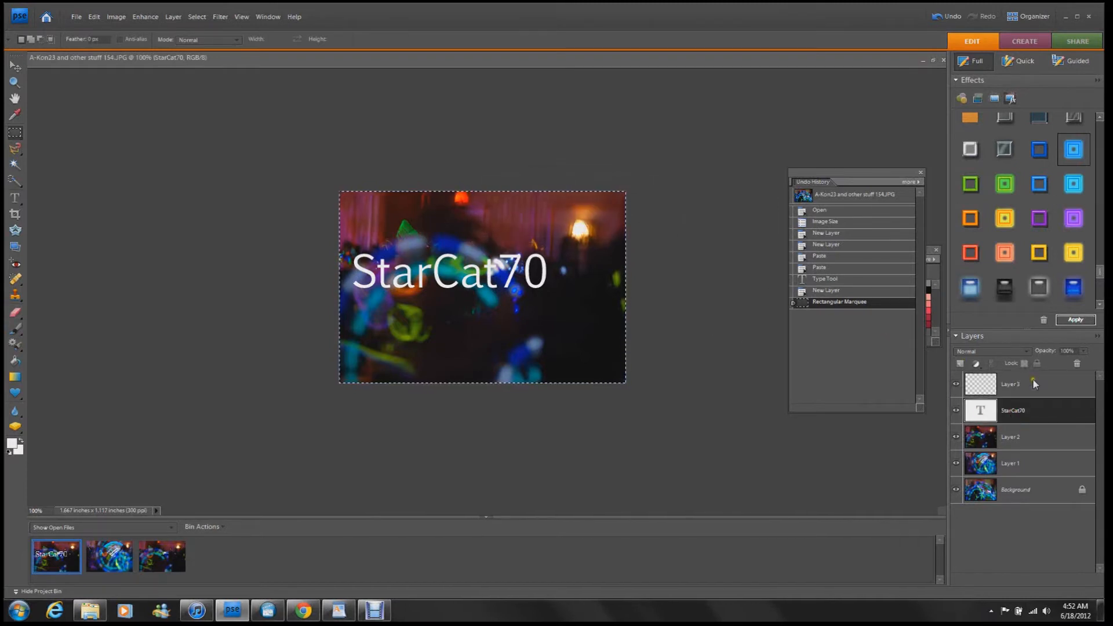
left_click(1010, 384)
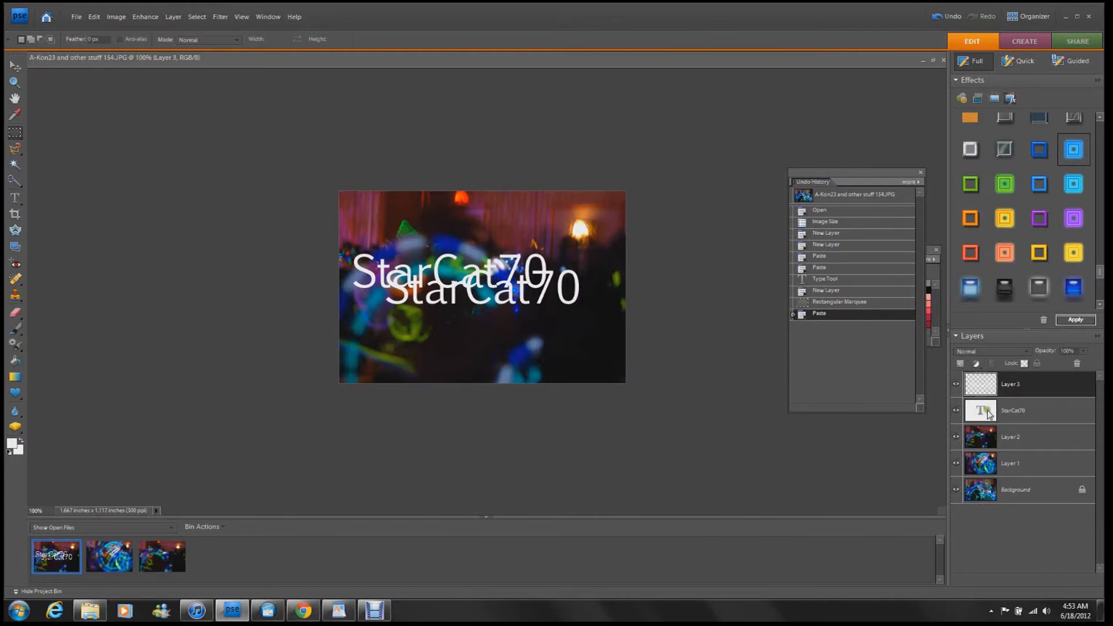
Step: Delete the original StarCat70 type layer, keeping the pixel copy on Layer 3
left_click(1011, 410)
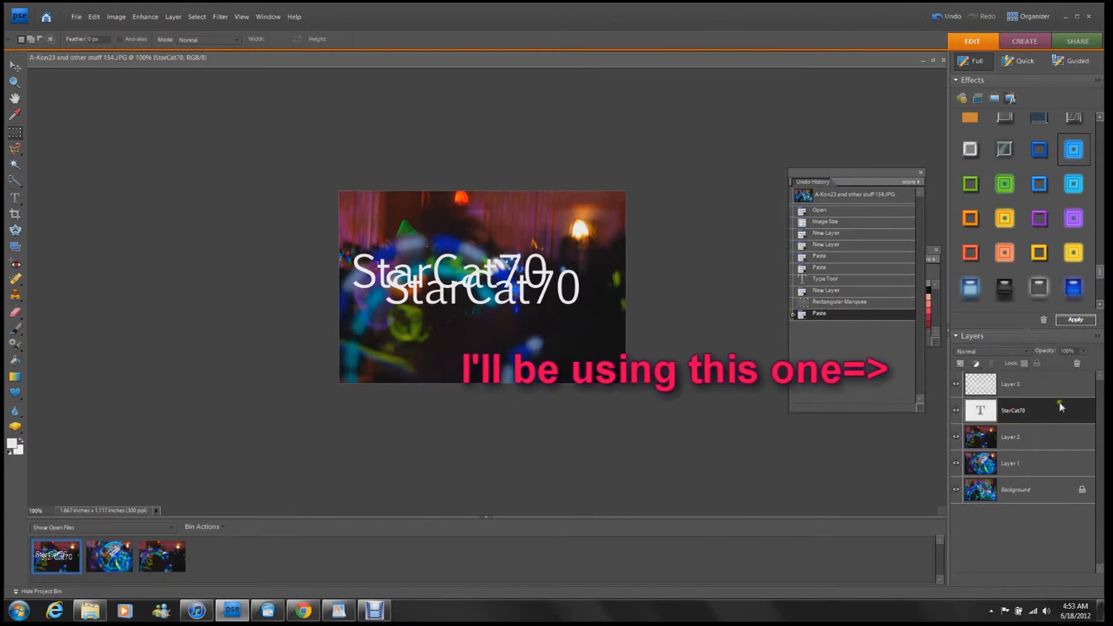
left_click(1076, 363)
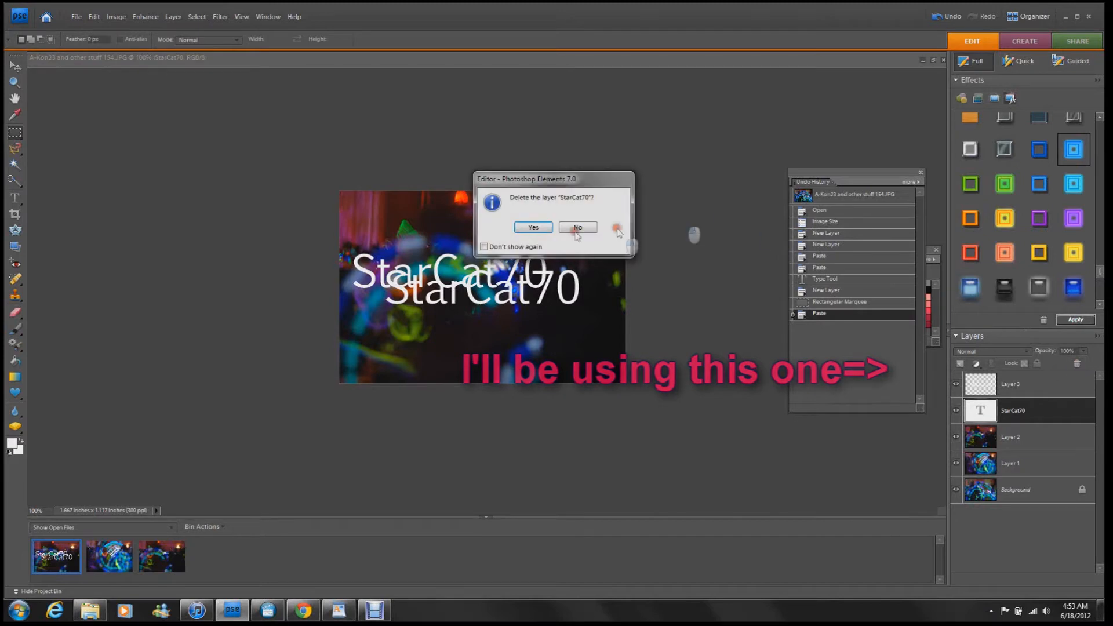
left_click(532, 227)
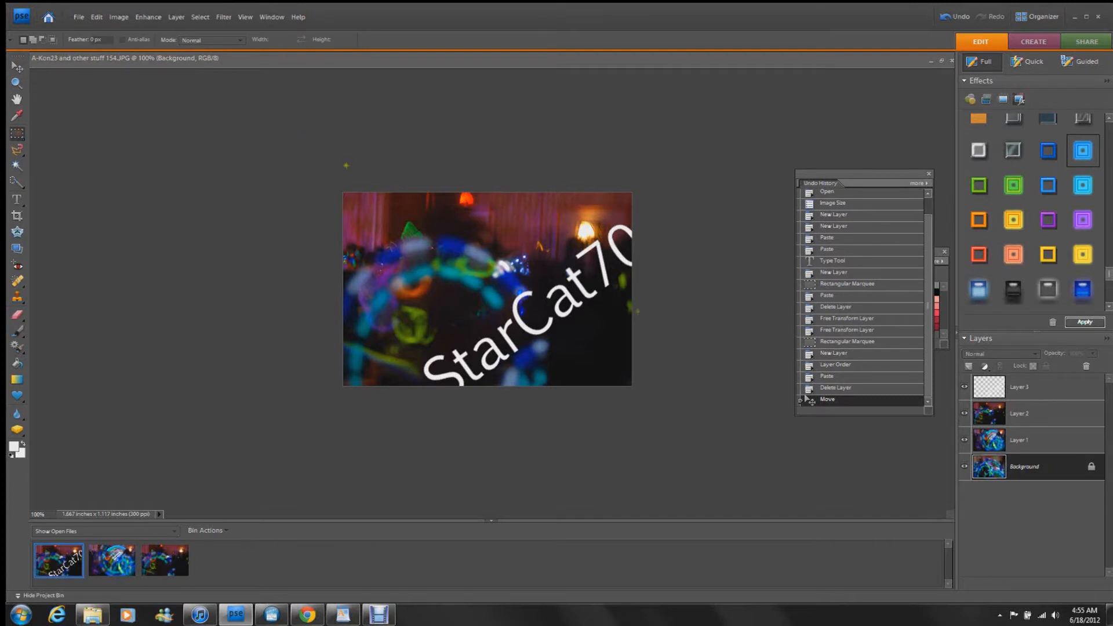
left_click(1020, 388)
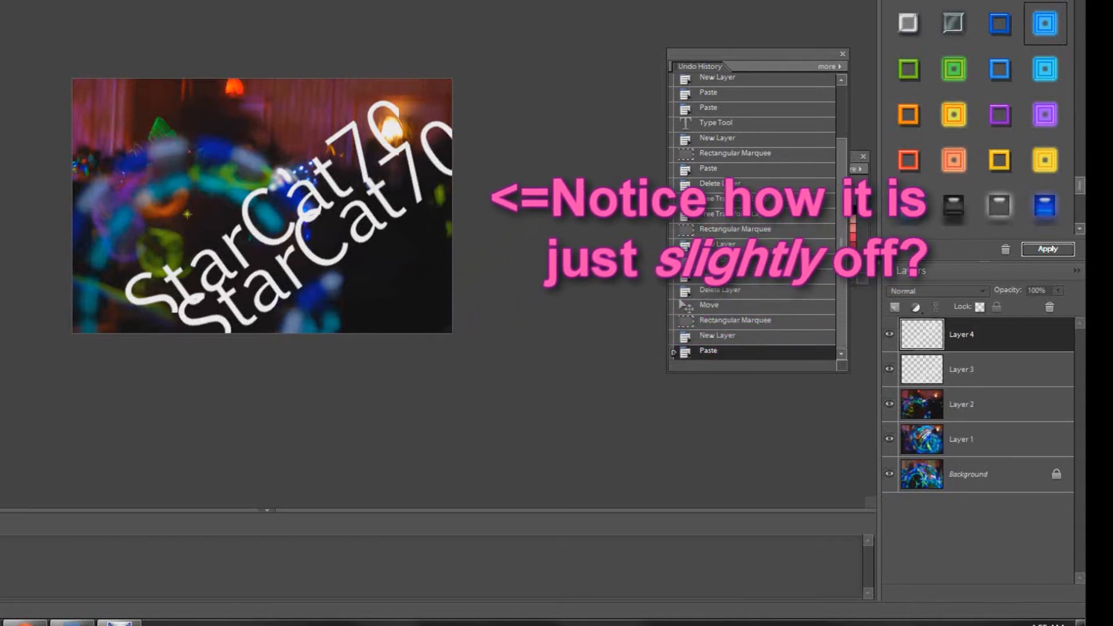
mouse_move(567, 102)
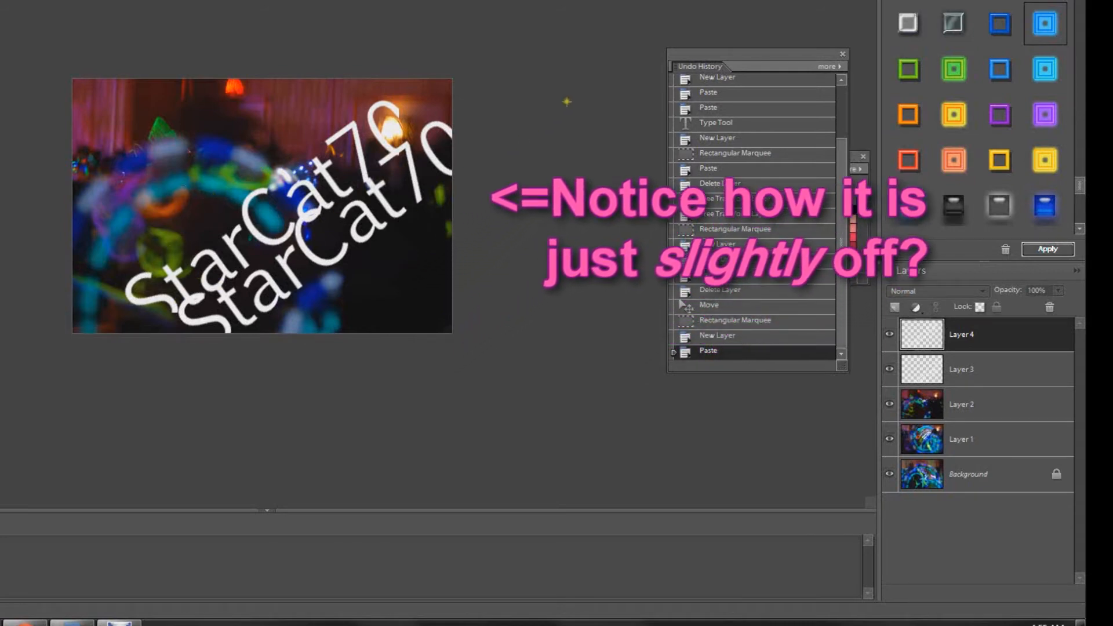
left_click(717, 336)
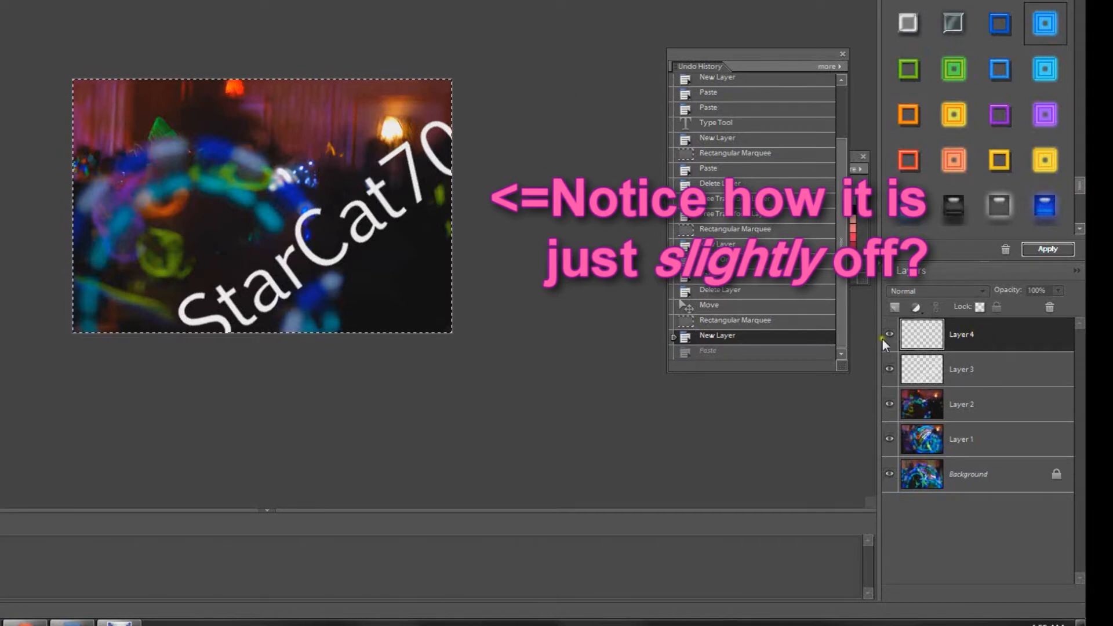
left_click(1049, 307)
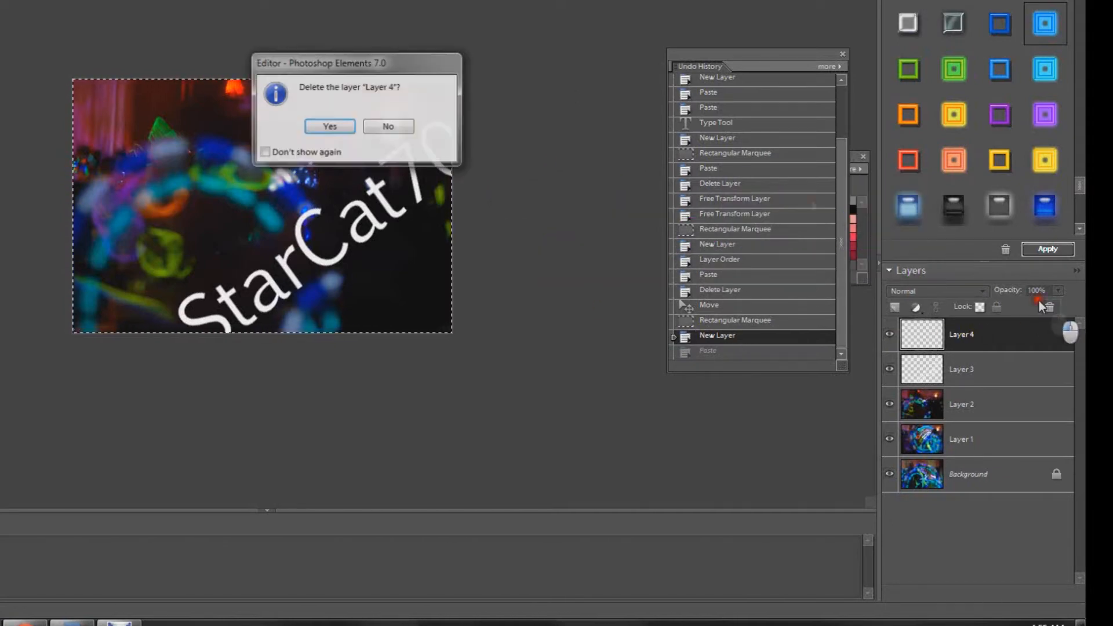
left_click(328, 125)
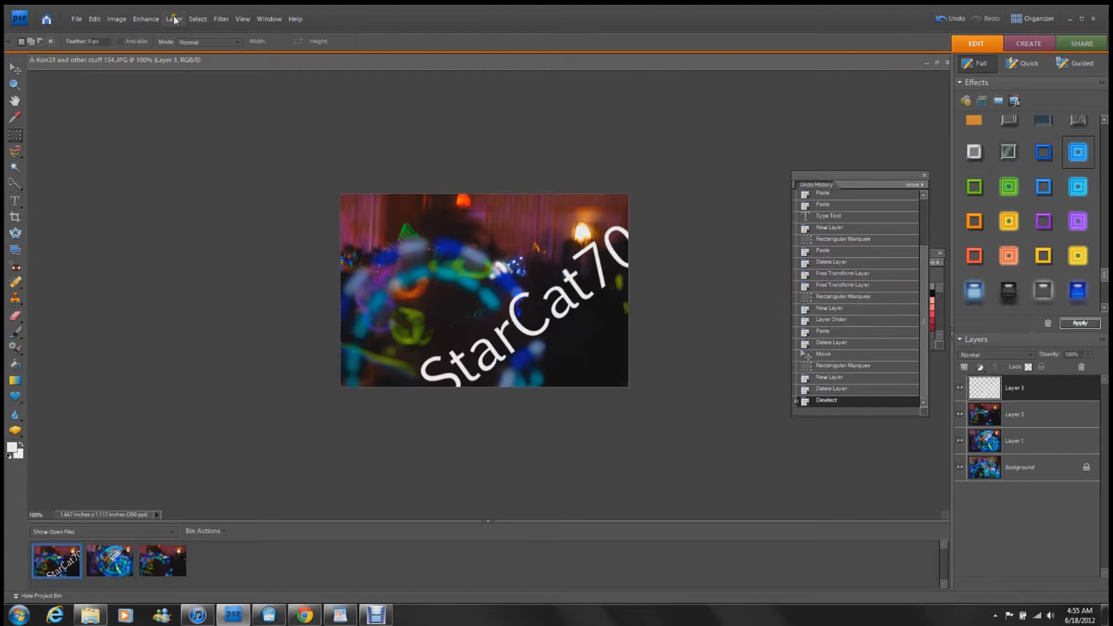
Step: Duplicate Layer 3 twice via the Layer menu, giving Layer 3 copy and Layer 3 copy 2
left_click(173, 18)
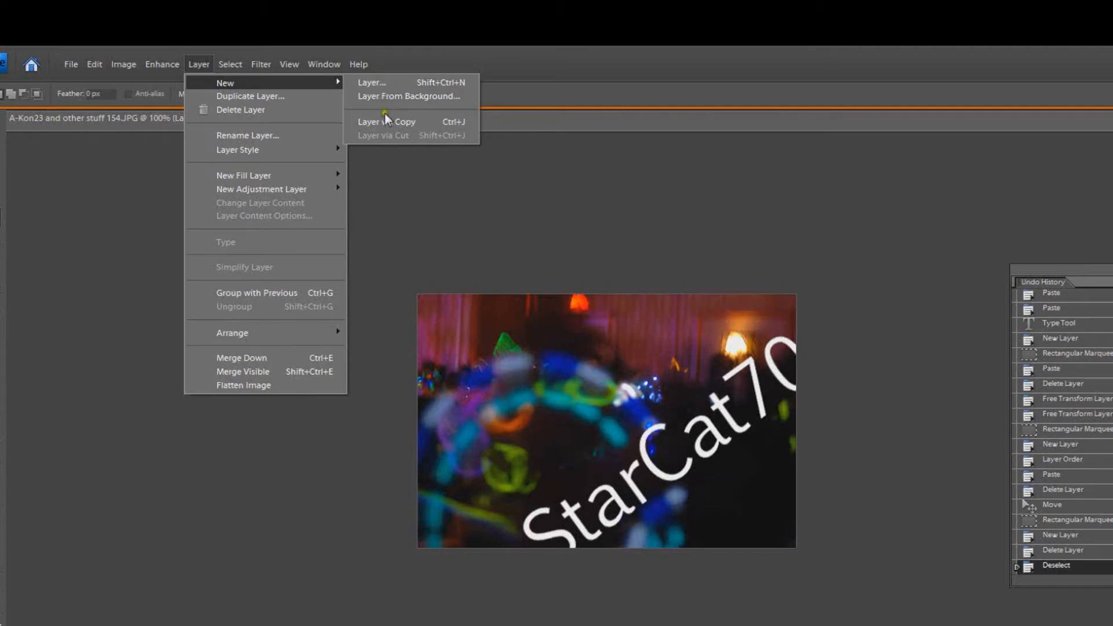
mouse_move(398, 122)
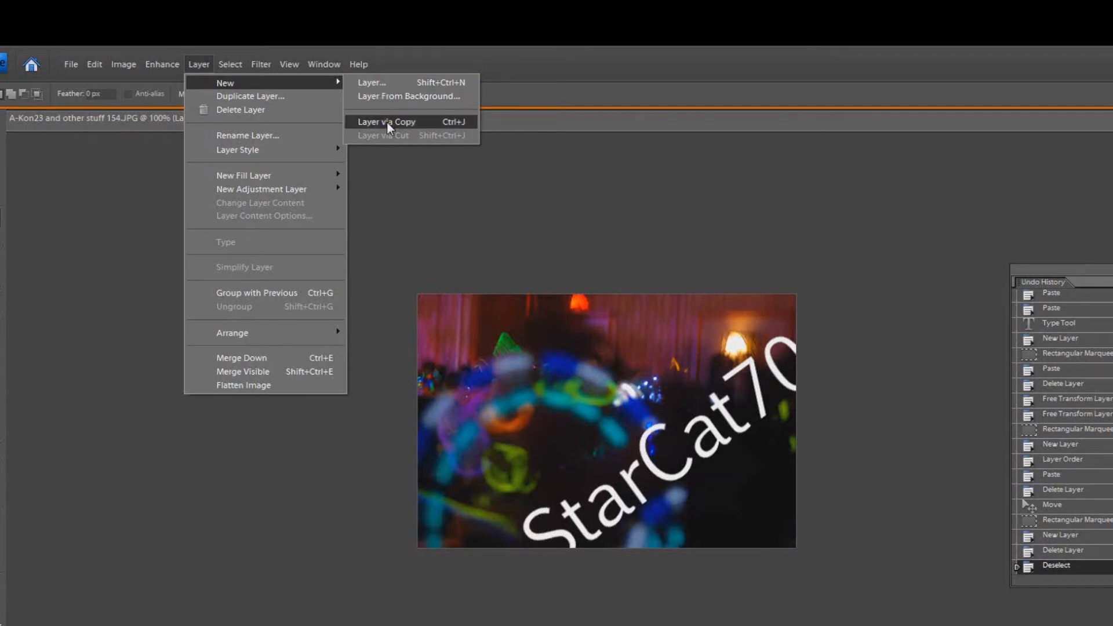
left_click(388, 121)
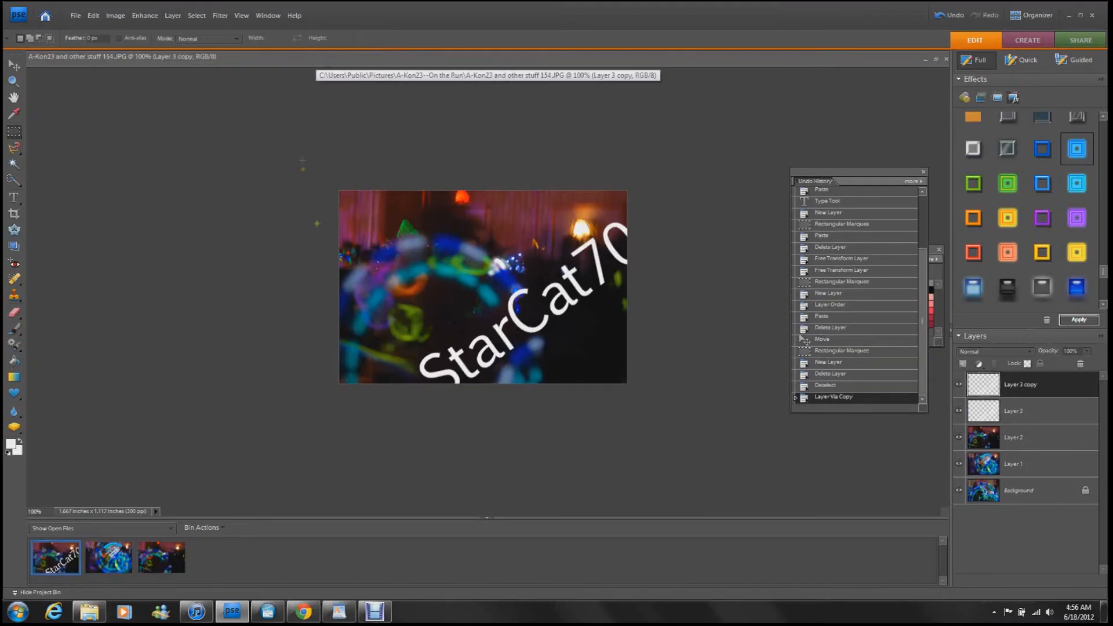
mouse_move(605, 387)
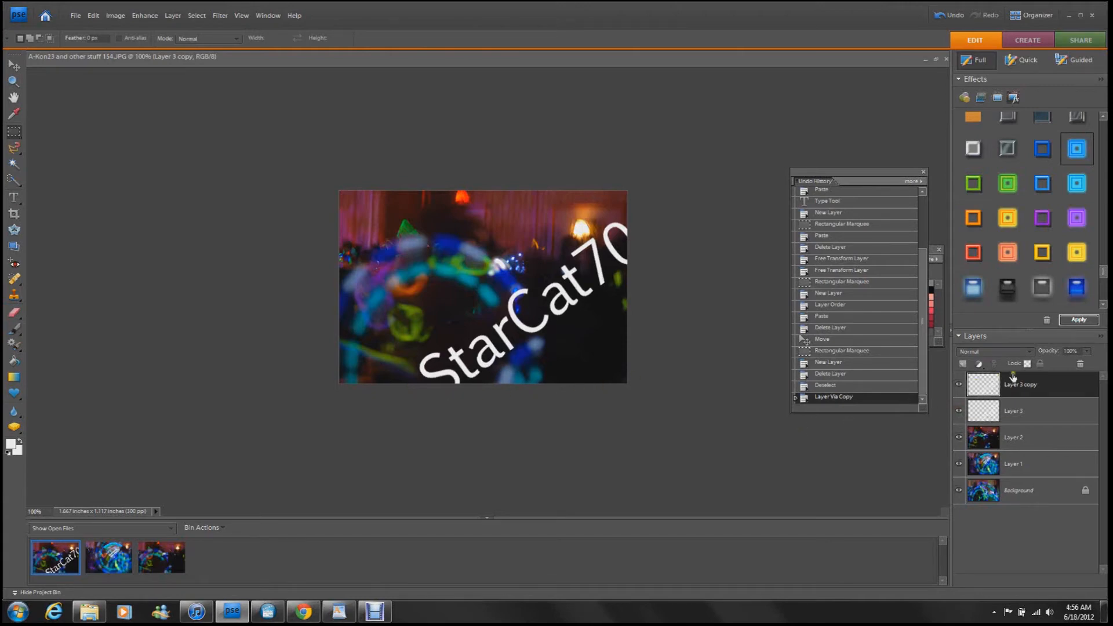
mouse_move(1013, 389)
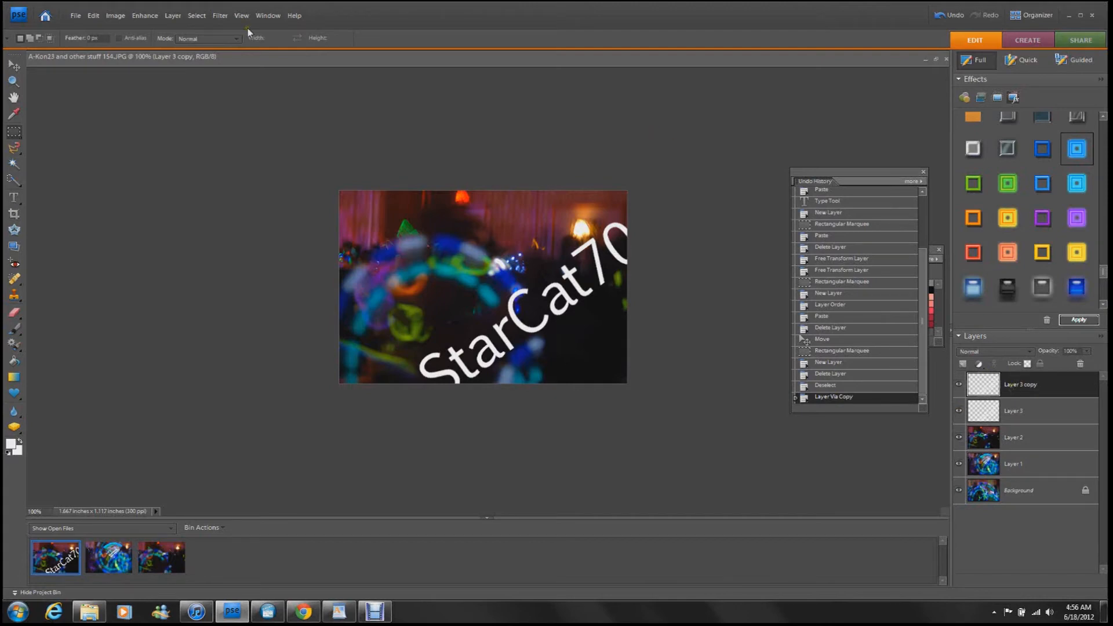
left_click(173, 15)
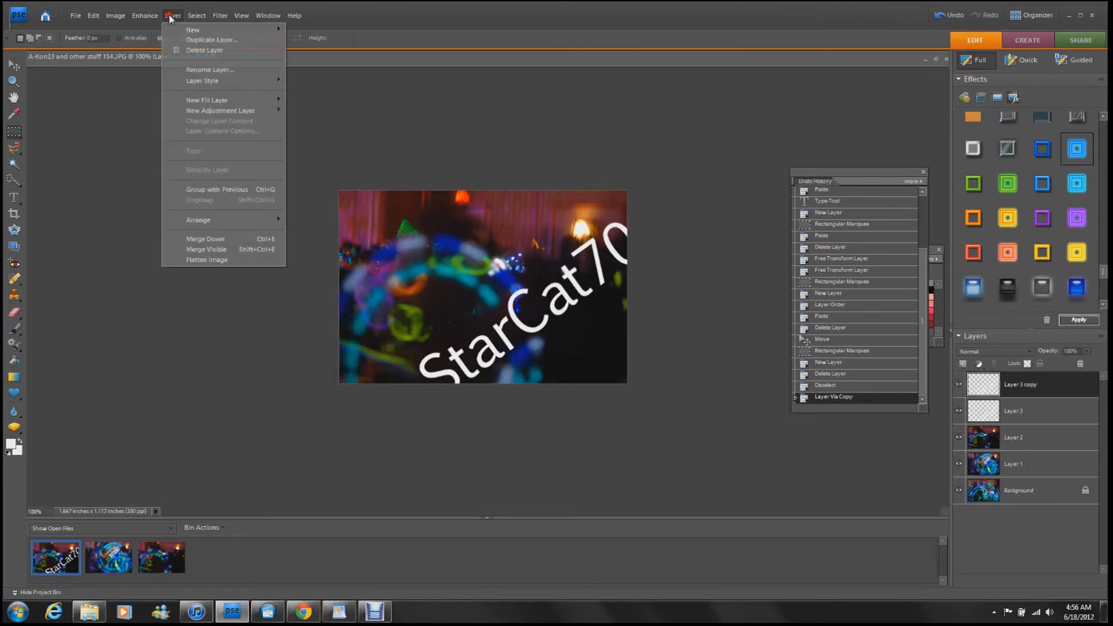
mouse_move(207, 100)
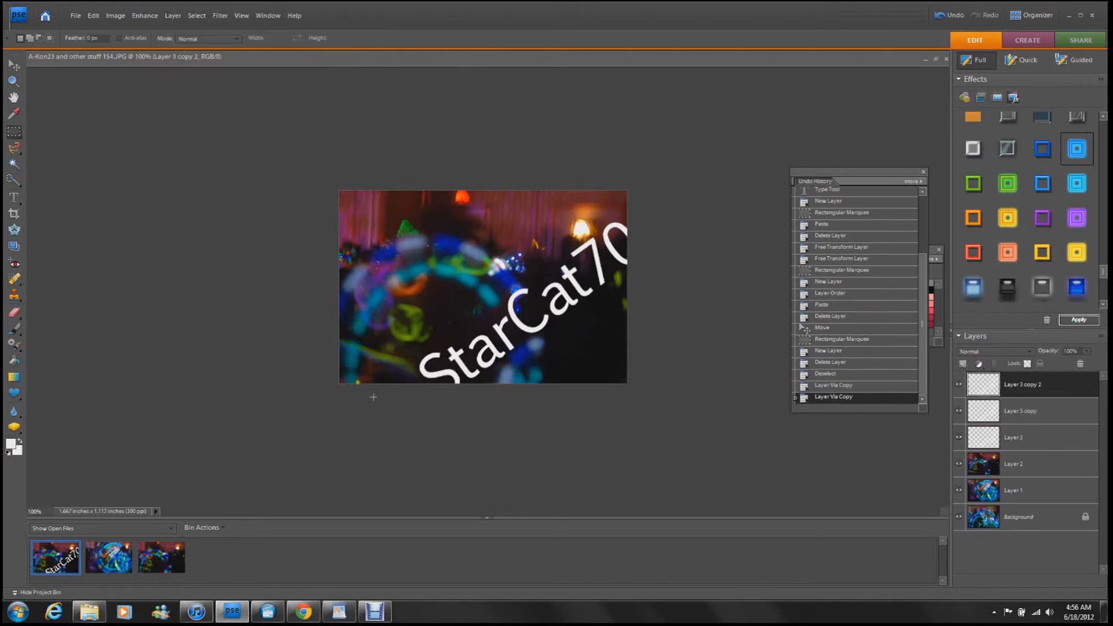
mouse_move(994, 351)
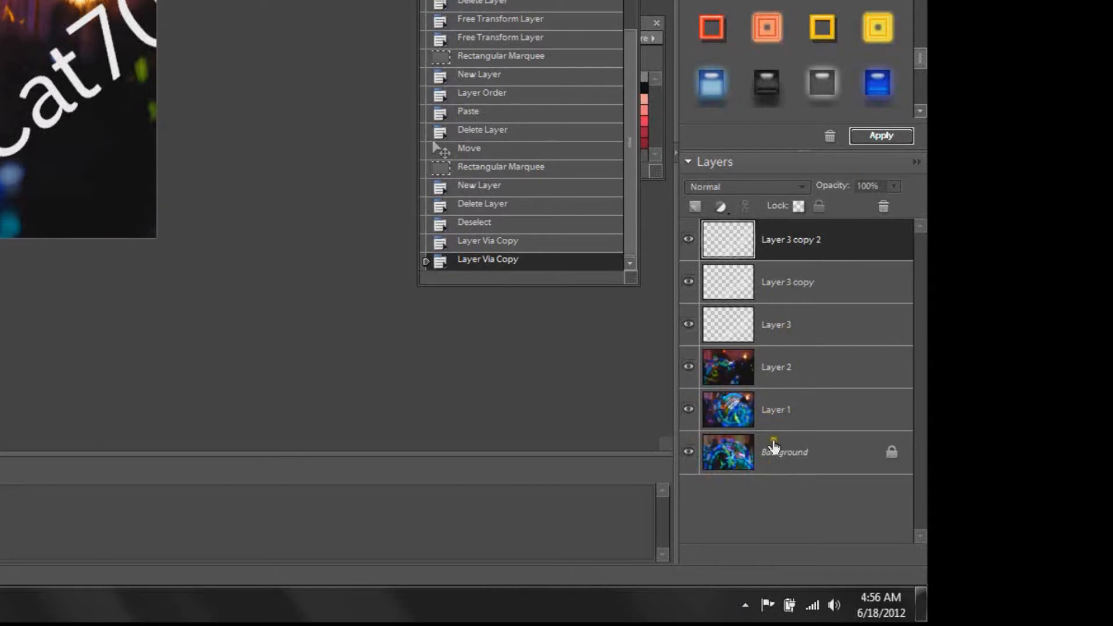
mouse_move(780, 458)
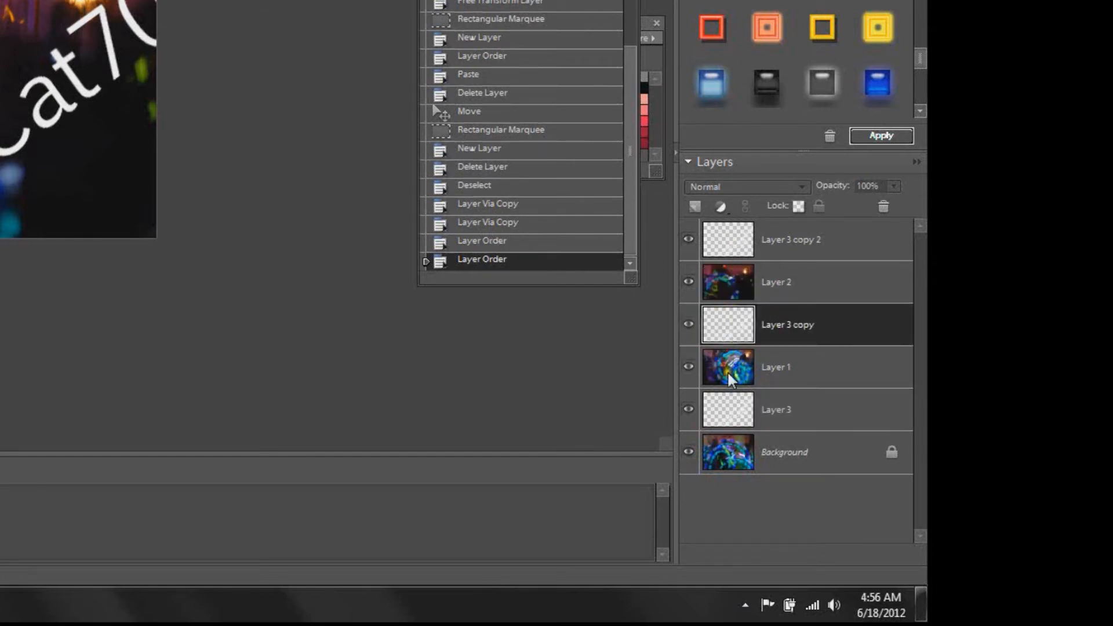
mouse_move(735, 358)
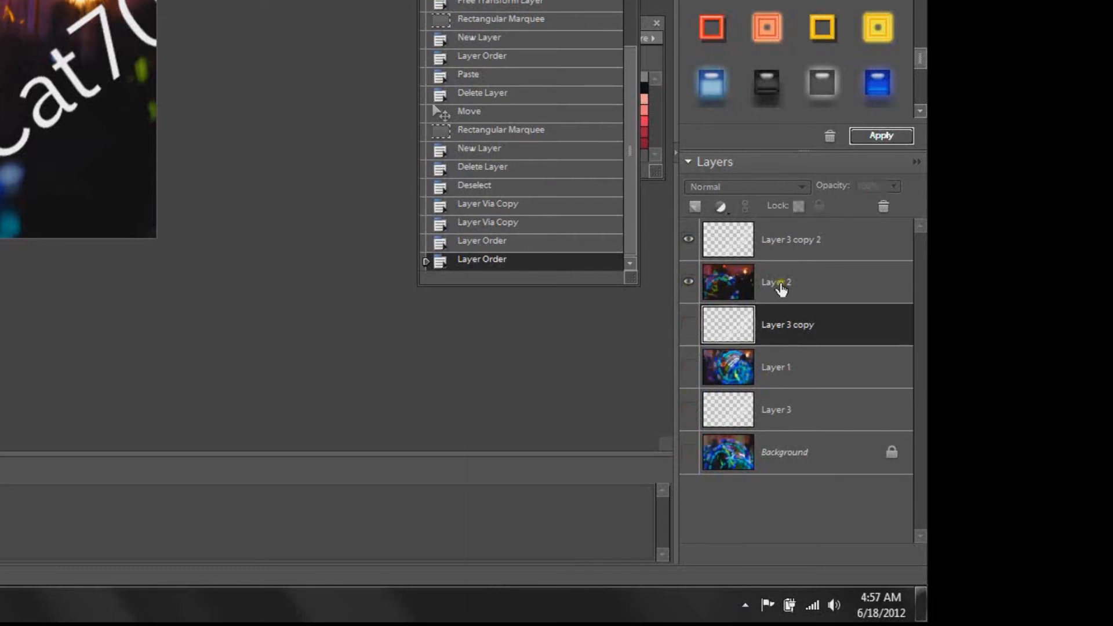
Step: Merge Visible to combine the top StarCat70 text with its photo
right_click(790, 238)
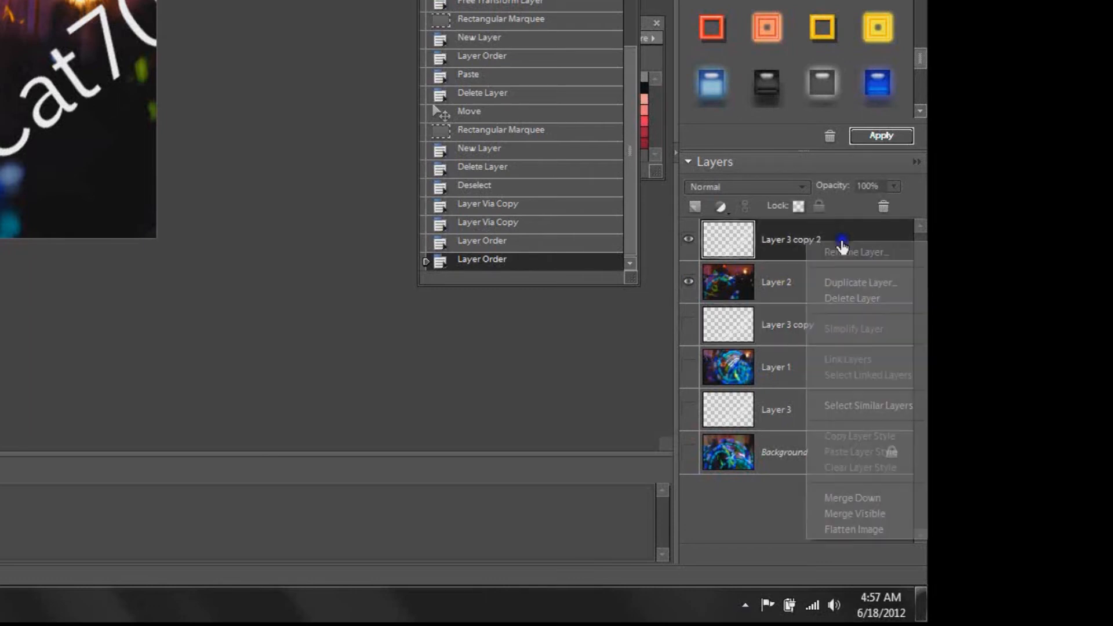
mouse_move(854, 489)
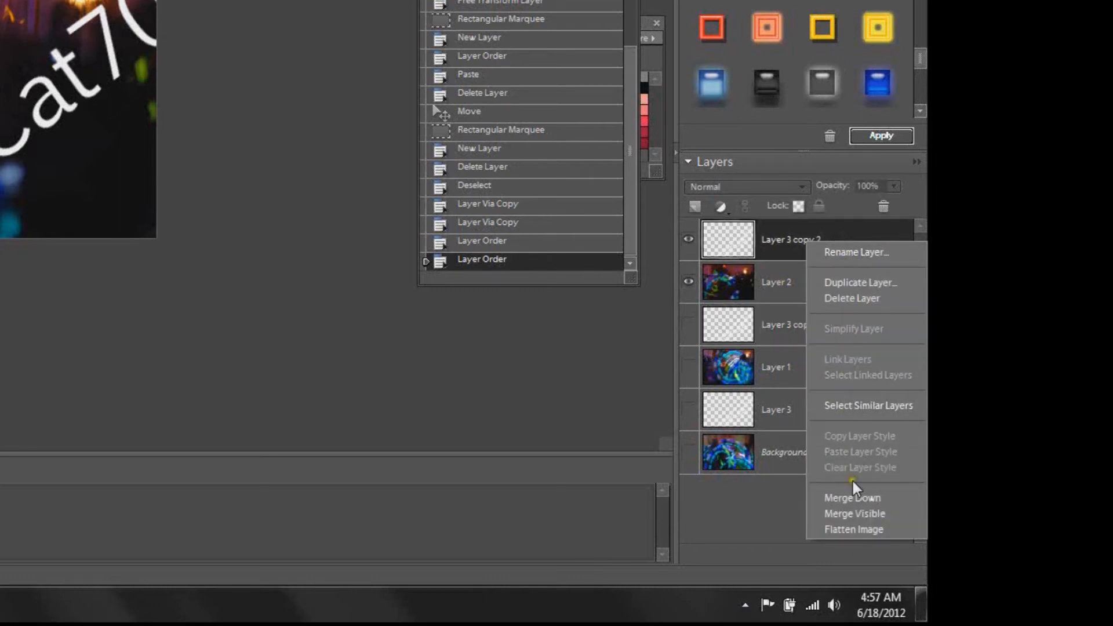
mouse_move(854, 513)
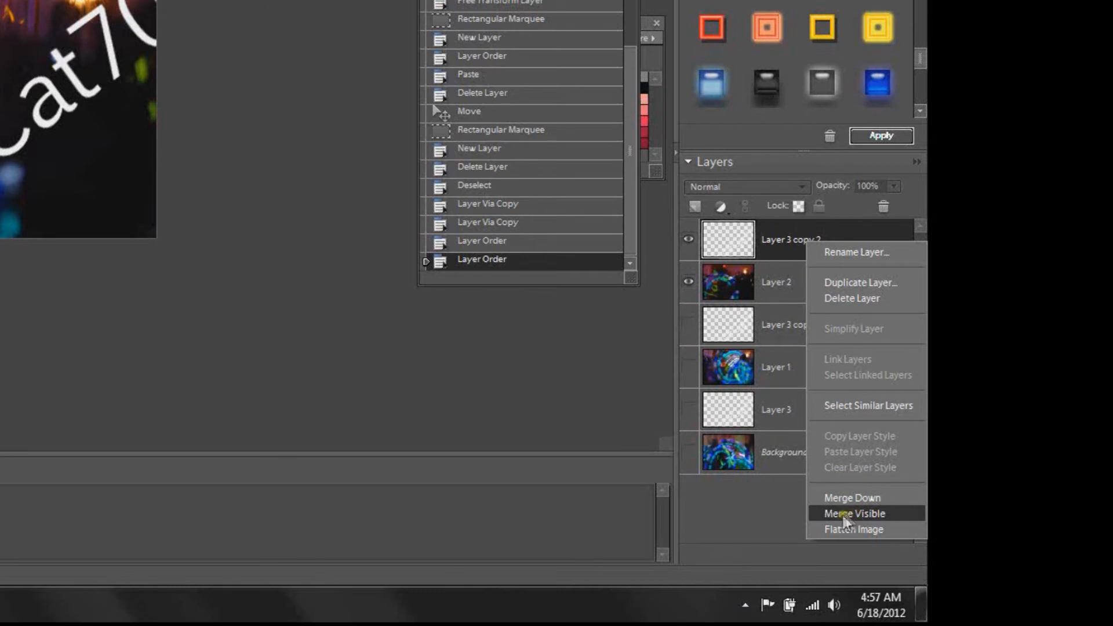
left_click(853, 514)
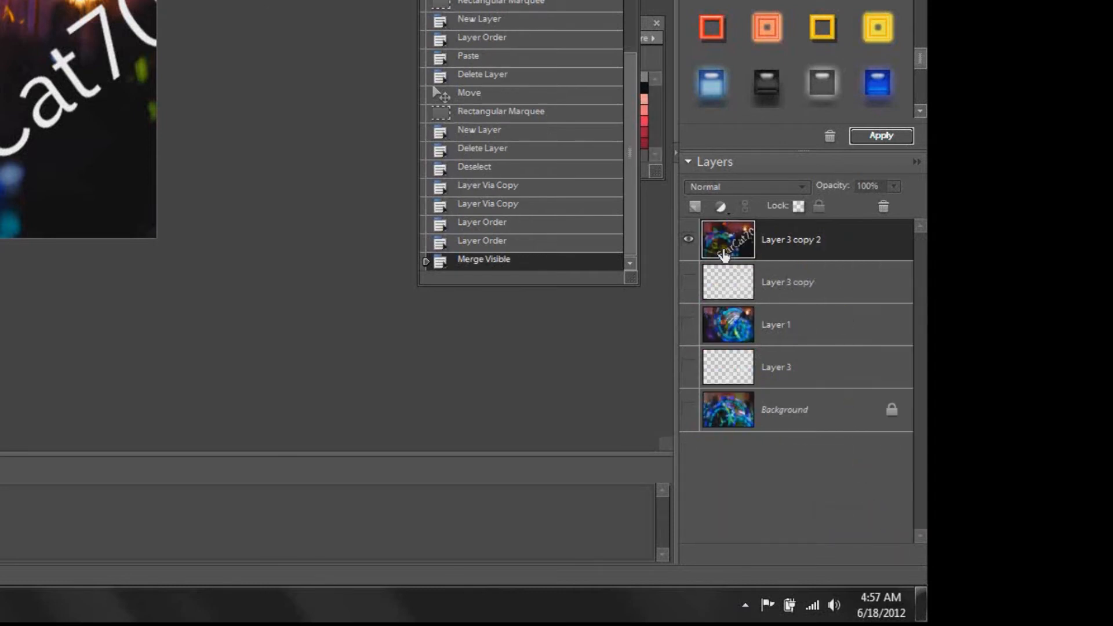
mouse_move(688, 241)
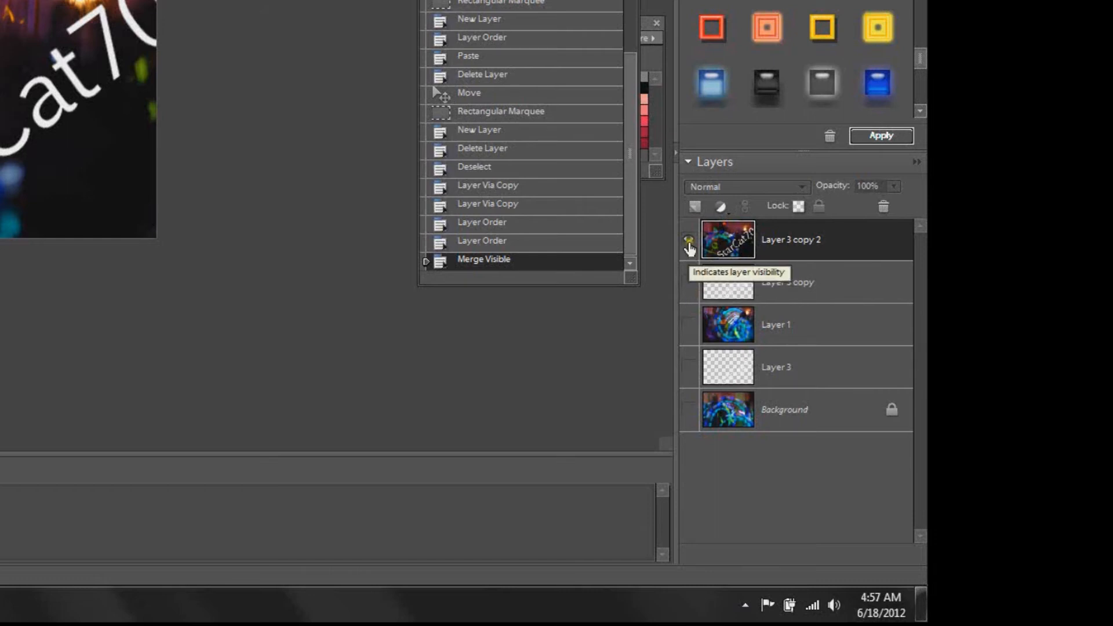
Step: Hide the merged layer, show the second photo and Merge Visible again
left_click(688, 240)
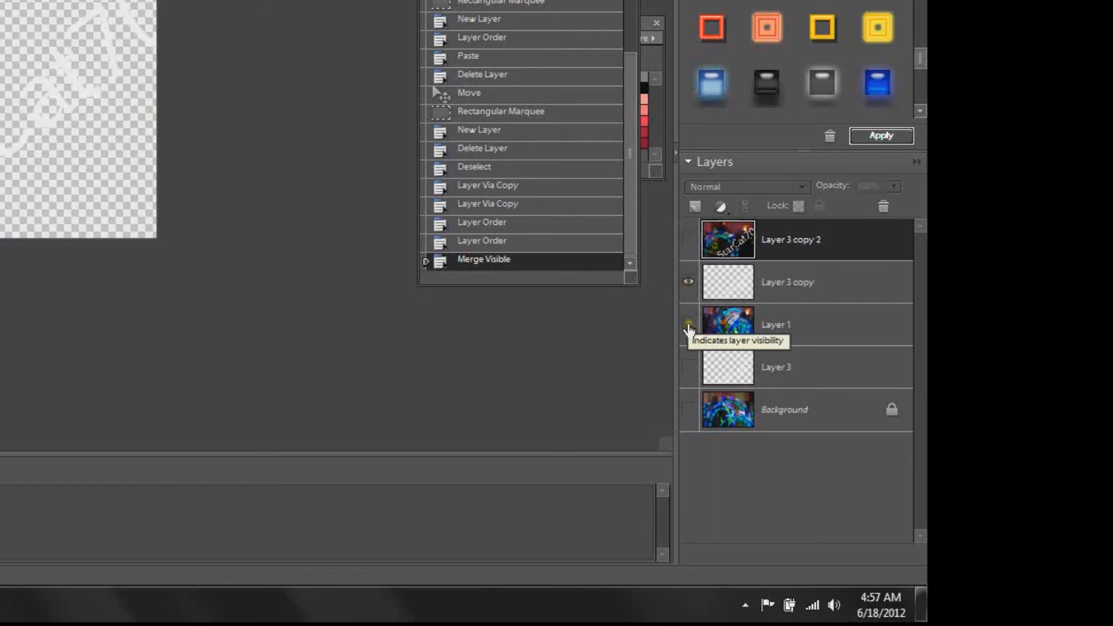
left_click(687, 324)
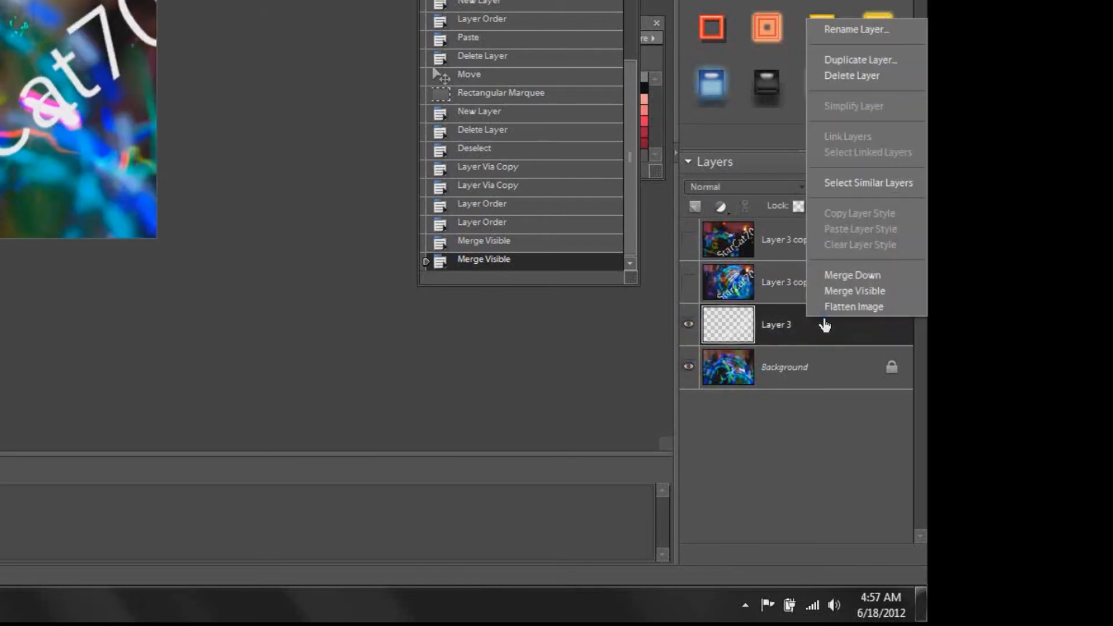
mouse_move(855, 290)
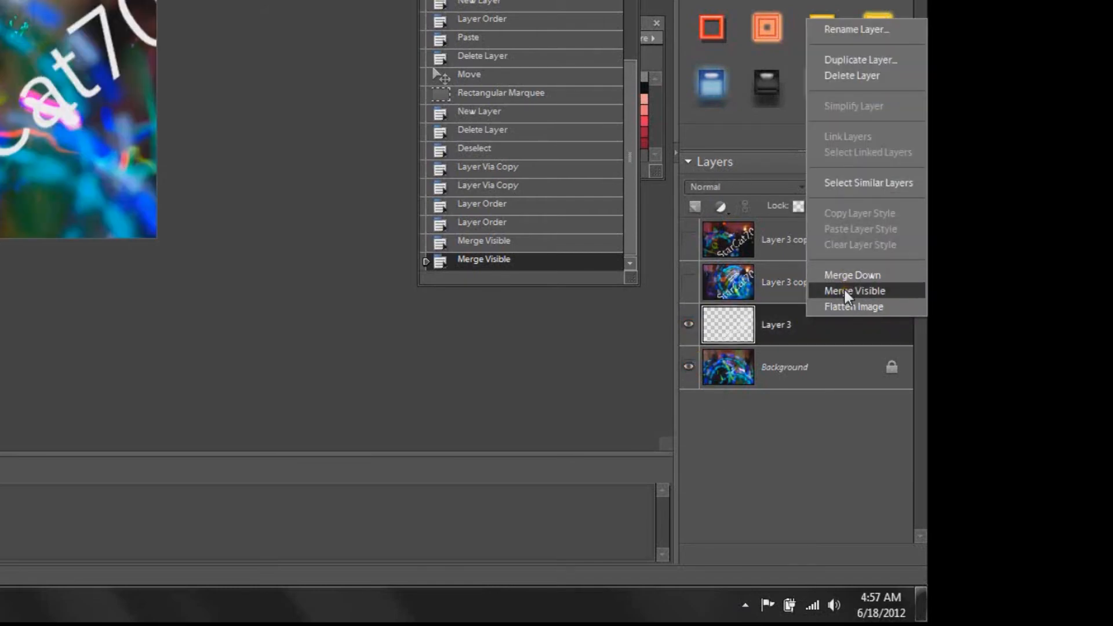
left_click(855, 290)
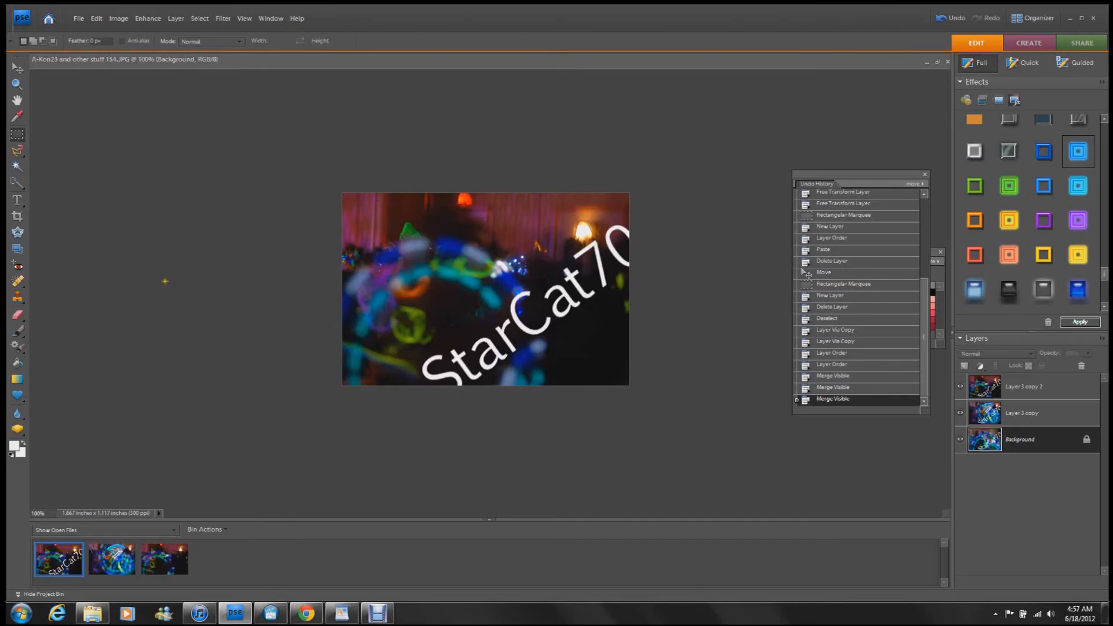
mouse_move(78, 19)
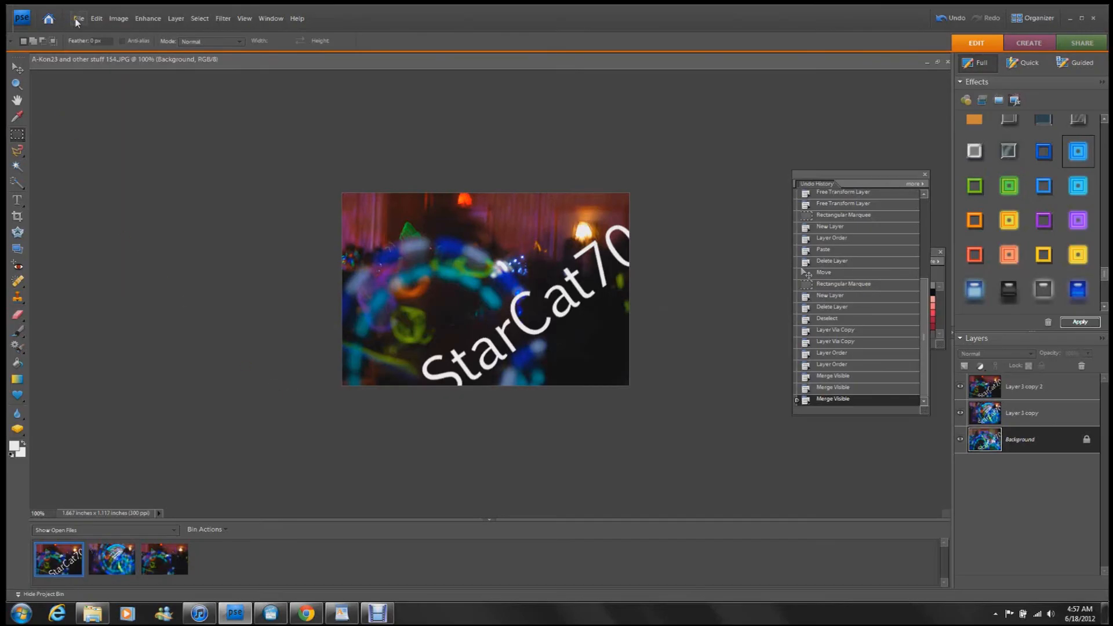
Step: Save As a CompuServe GIF copy with Layers As Frames ticked
left_click(78, 17)
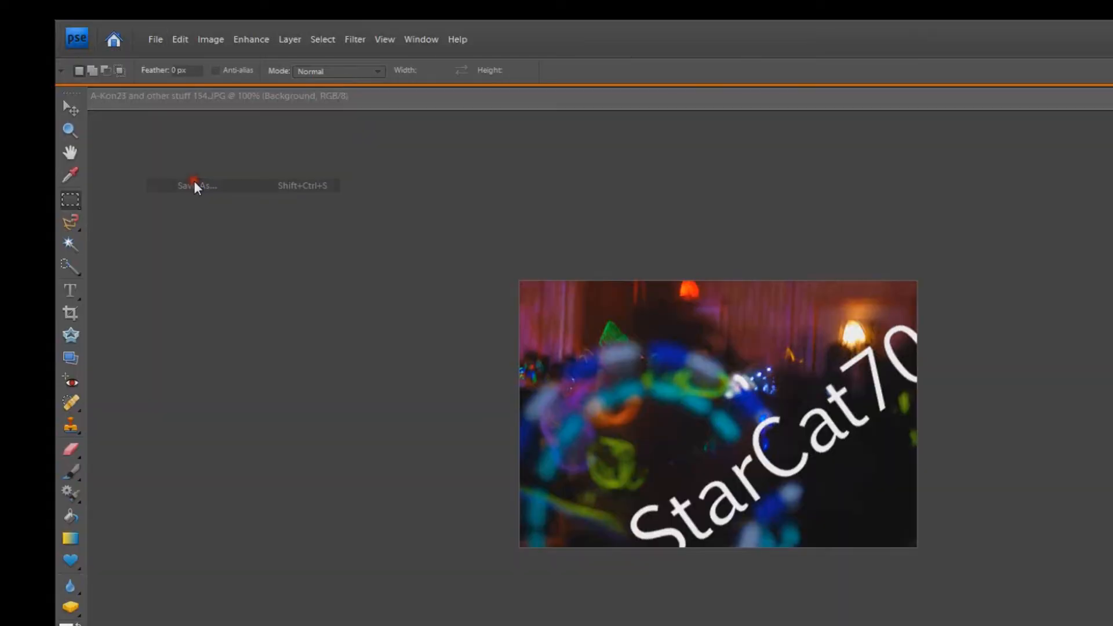
left_click(194, 185)
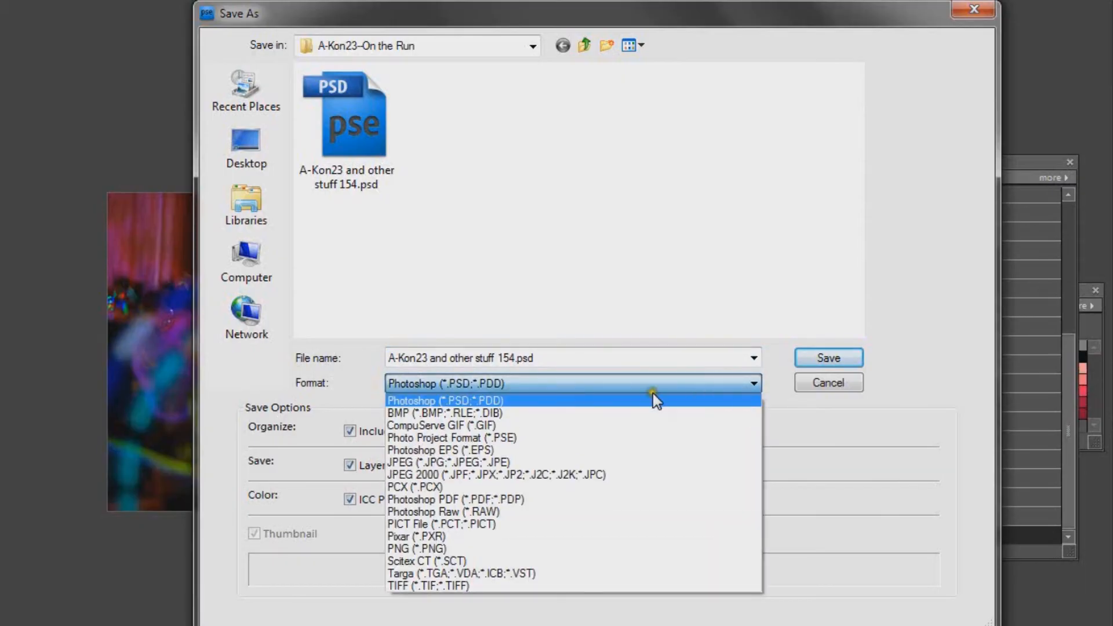
mouse_move(646, 425)
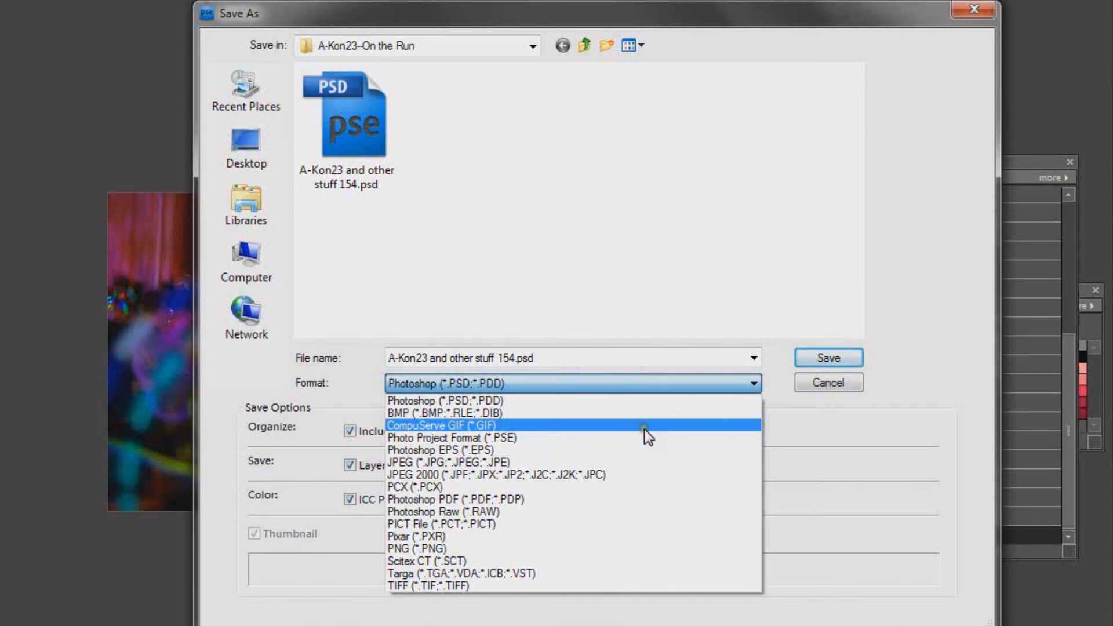
left_click(425, 426)
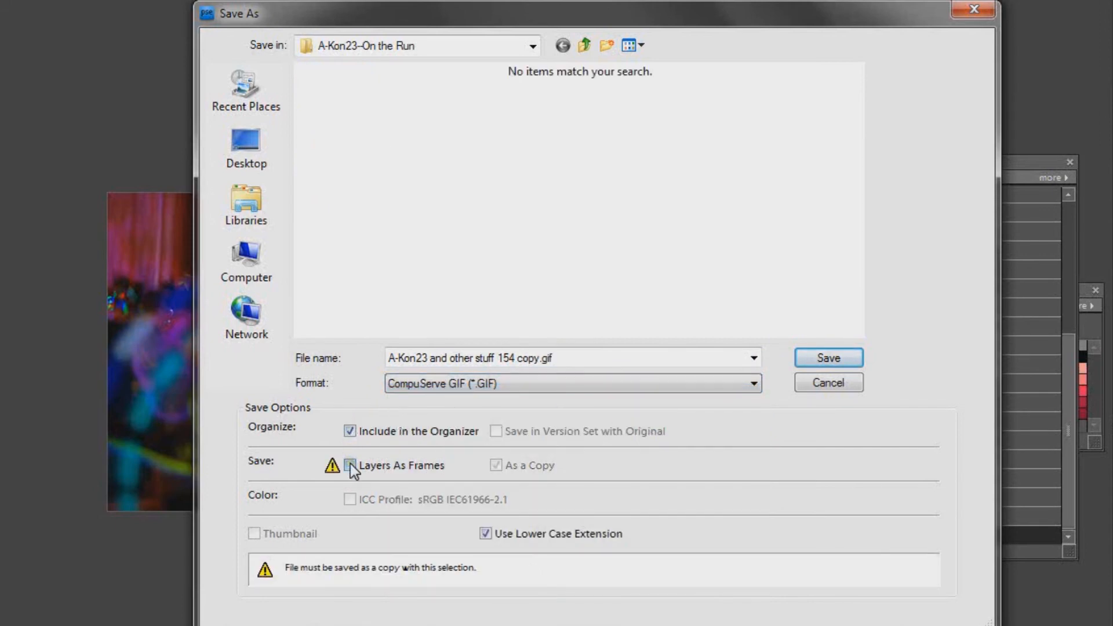
left_click(349, 465)
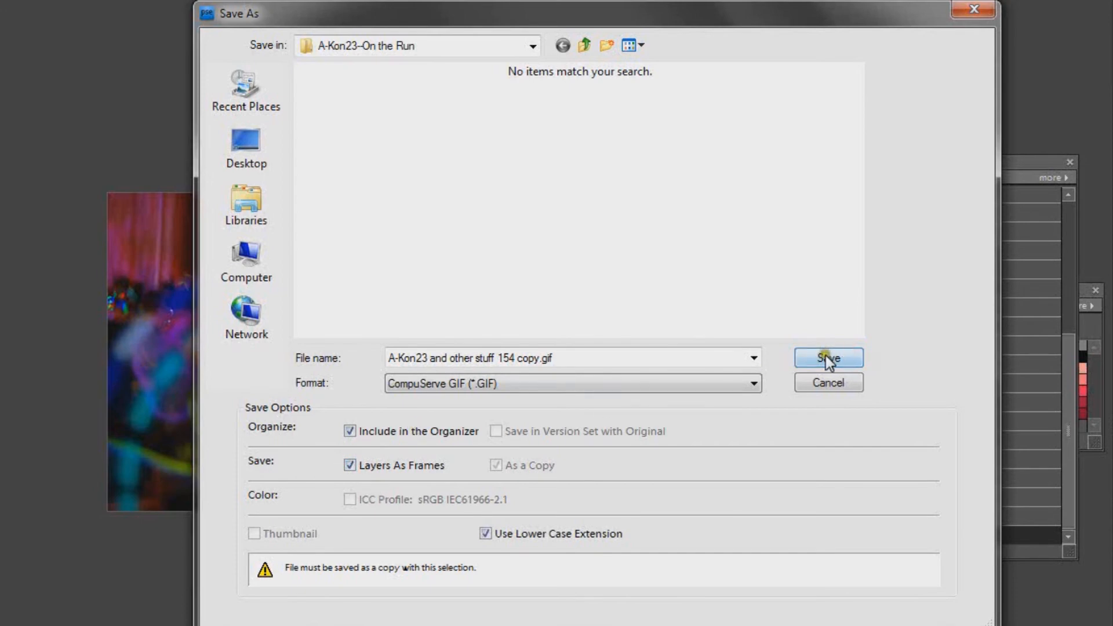
Step: Confirm the save and tick Animate in Save For Web
left_click(826, 357)
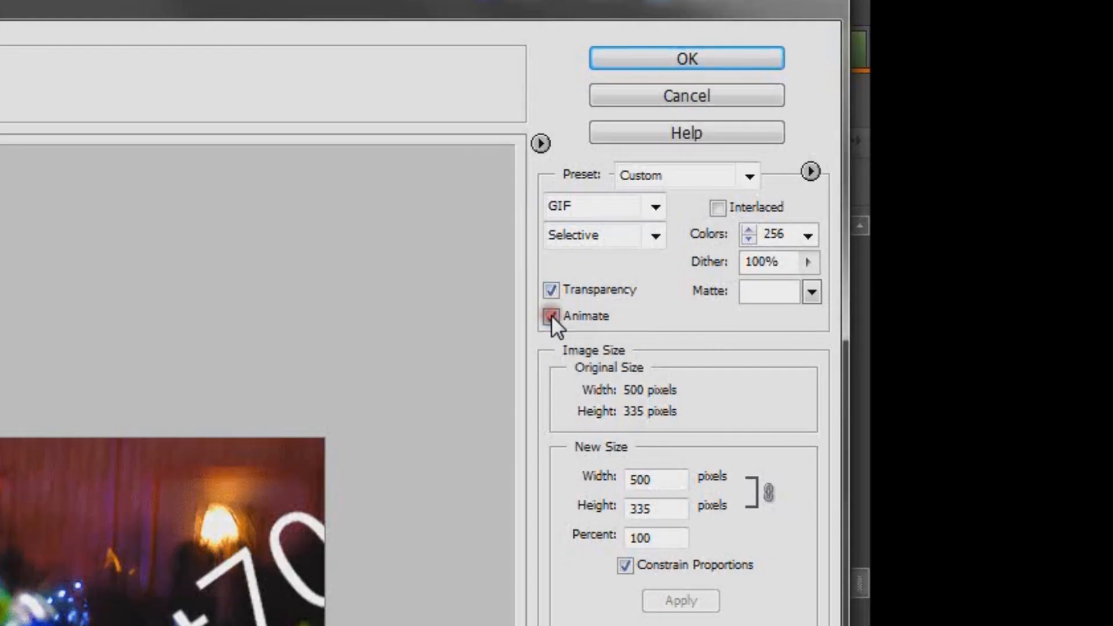
left_click(552, 315)
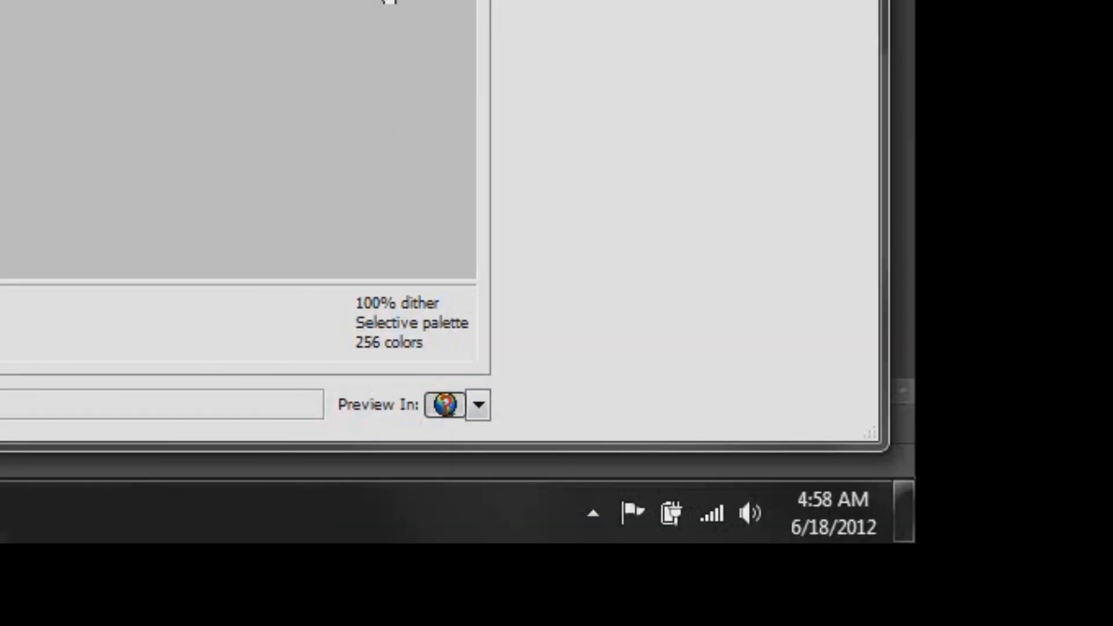
Step: Preview the three-frame StarCat70 animated GIF in a web browser
left_click(444, 405)
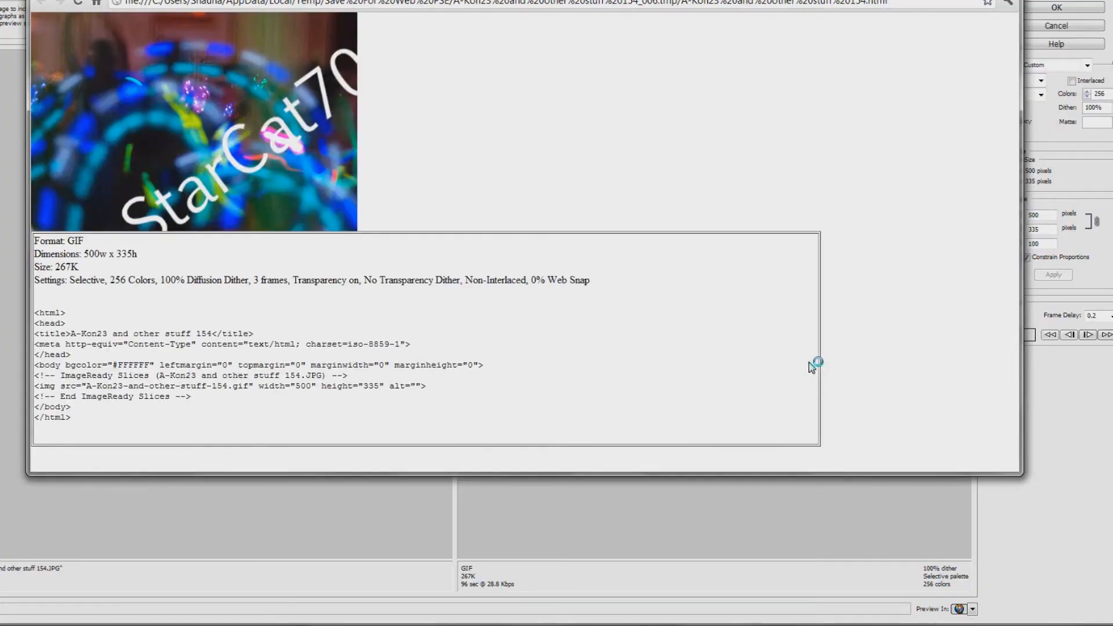
mouse_move(744, 200)
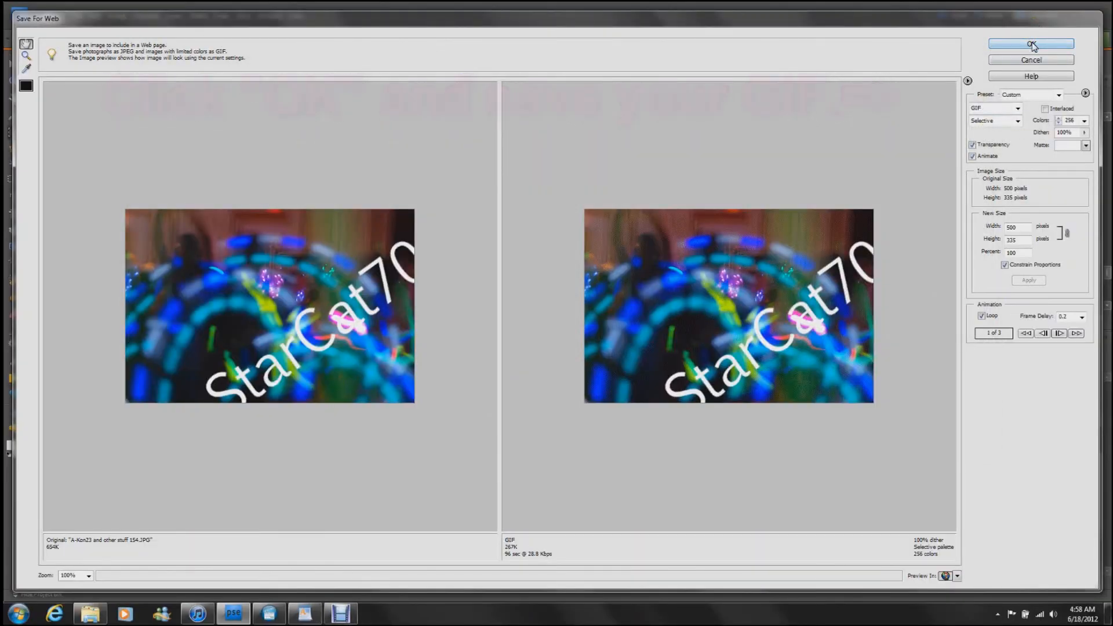
Step: Accept the GIF settings and save into Pictures > GIFs as 'Animated'
left_click(1031, 43)
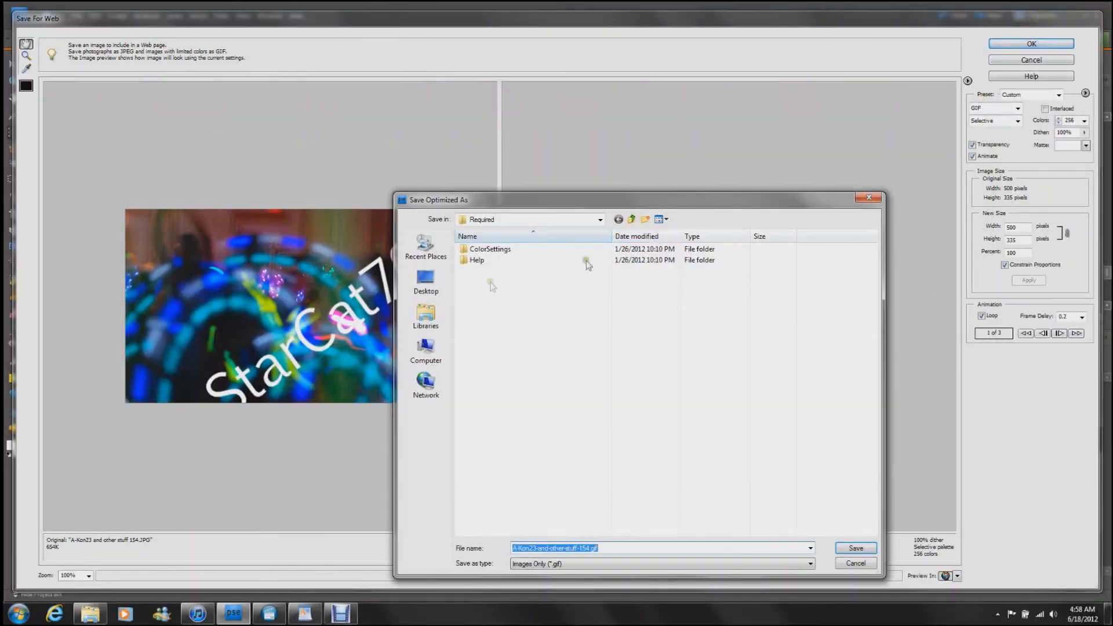
left_click(426, 315)
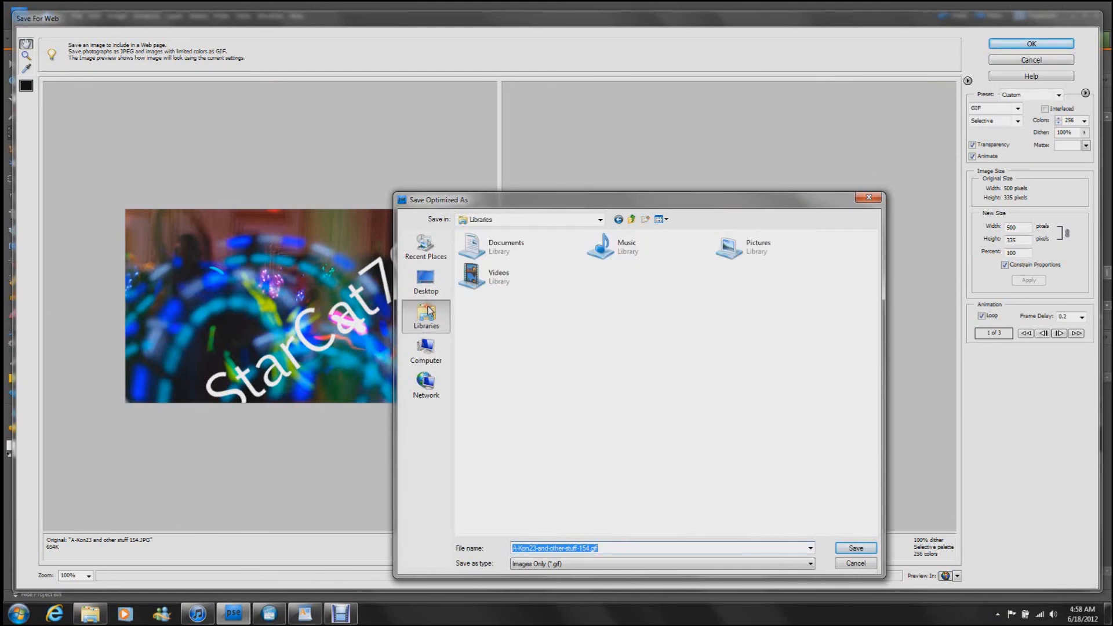
left_click(757, 246)
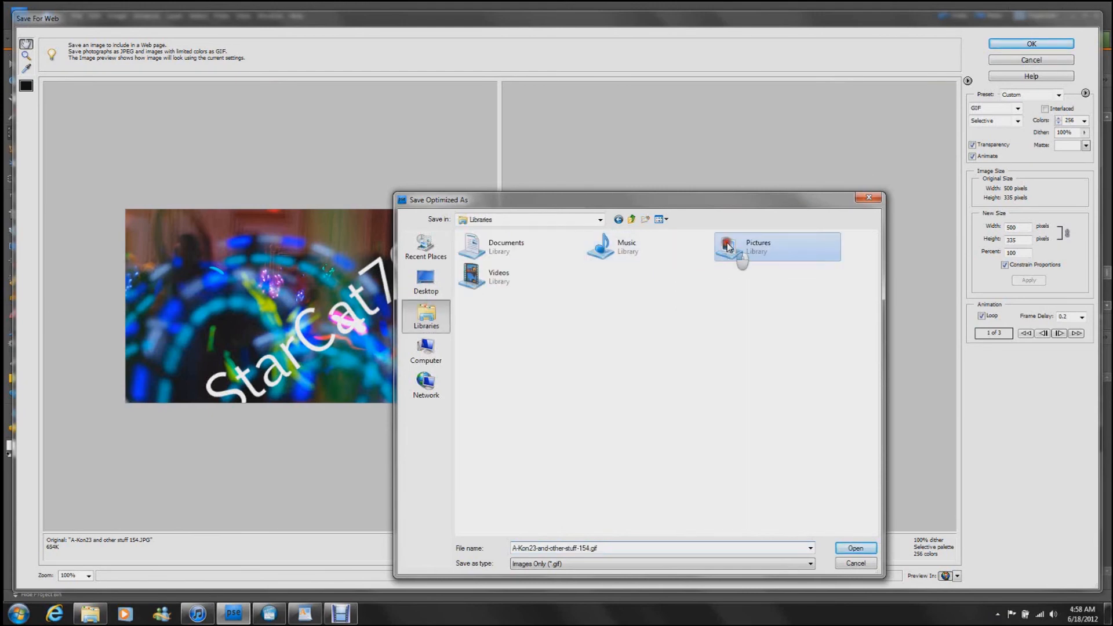
double_click(757, 246)
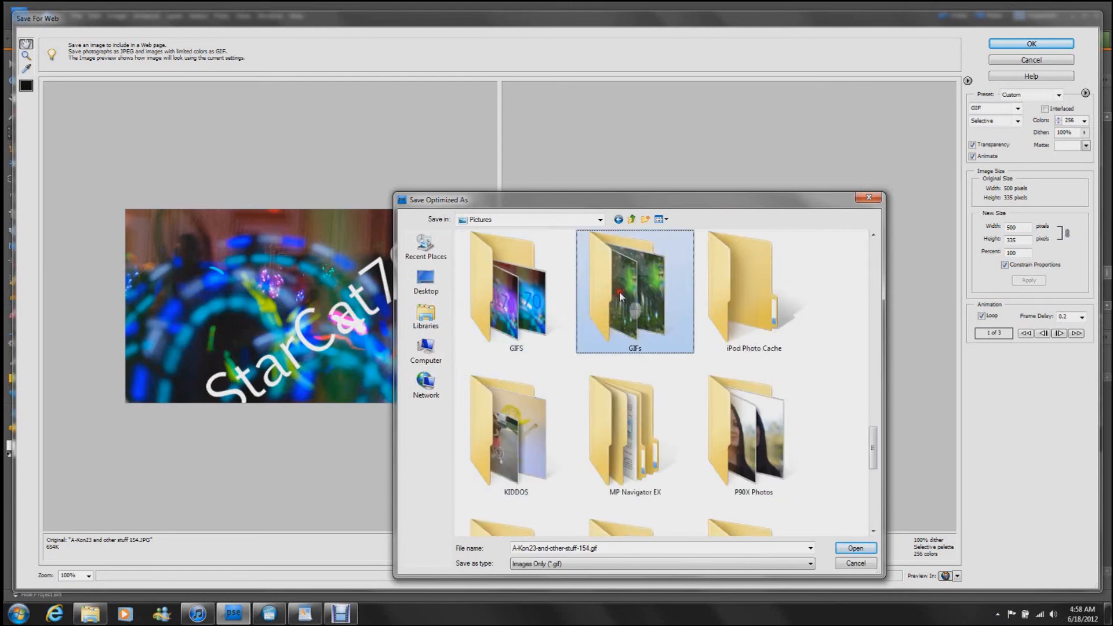
double_click(634, 291)
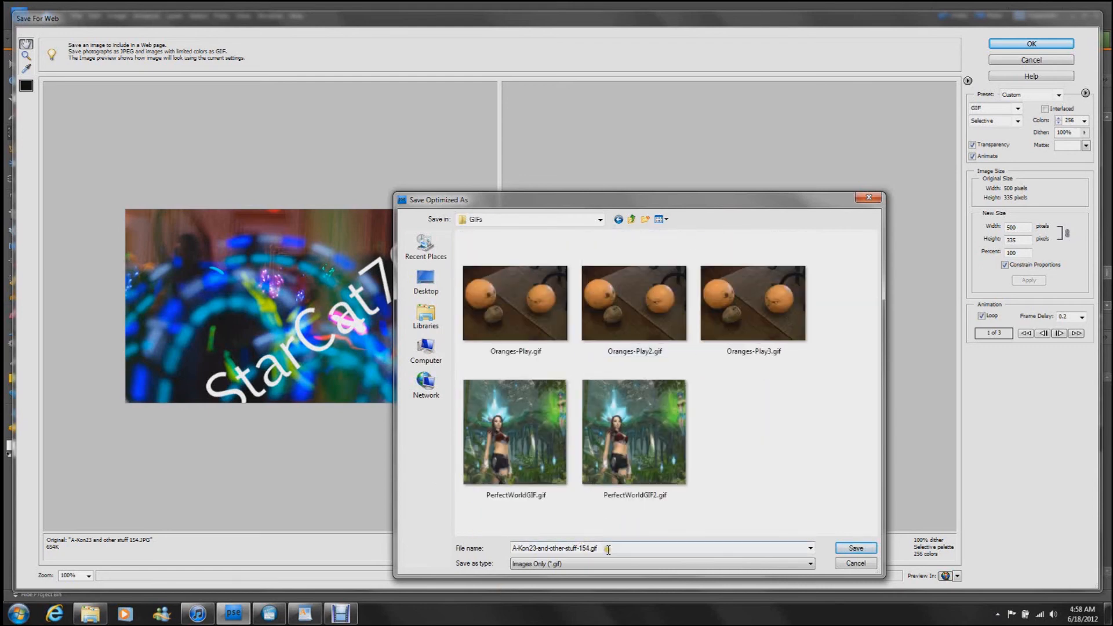
type("Anim")
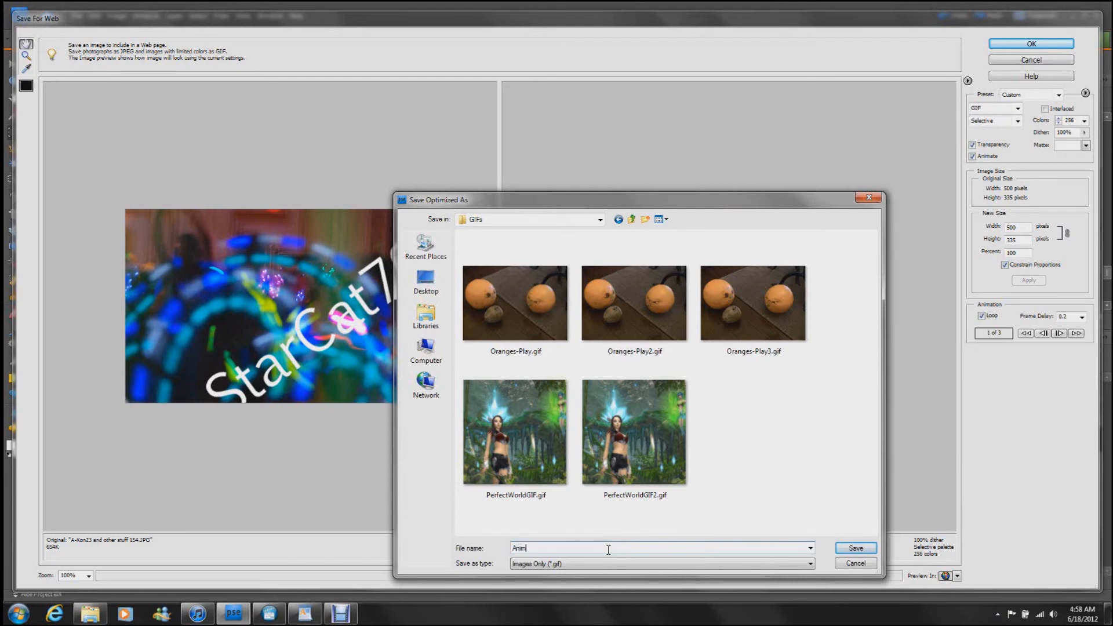
type("ated")
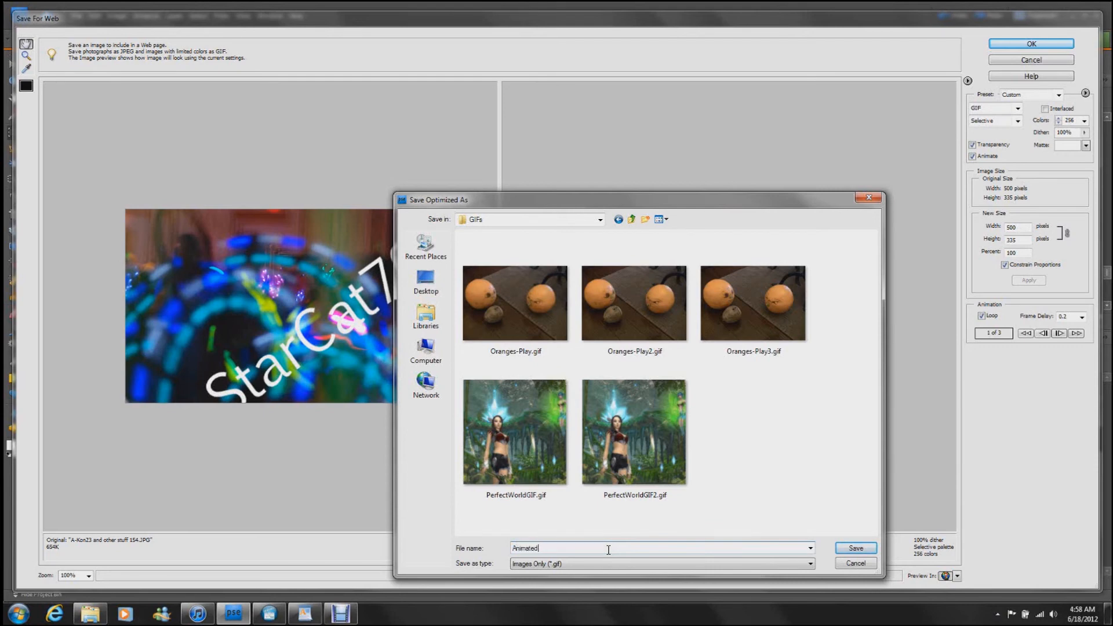